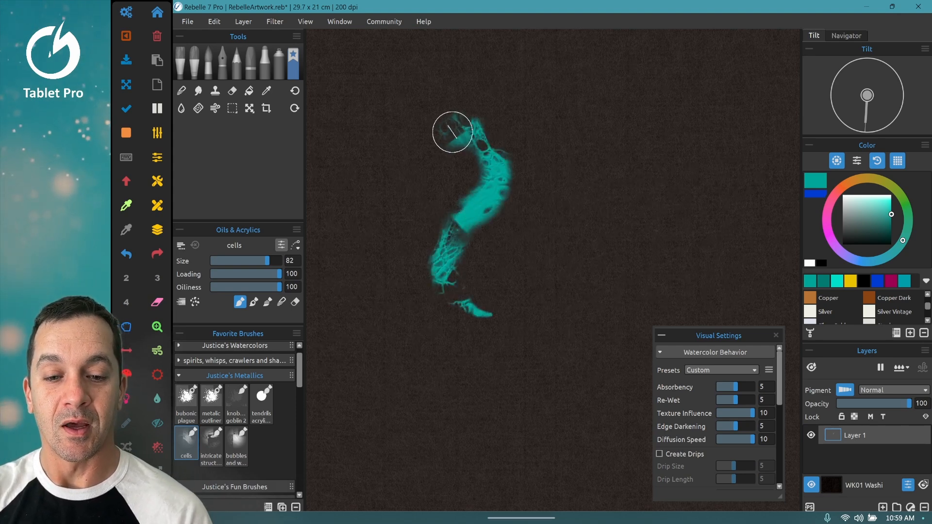
Step: Paint a large teal patch of cell strokes across the dark washi paper
{"action": "left_click_drag", "start_coordinate": [453, 130], "coordinate": [499, 128]}
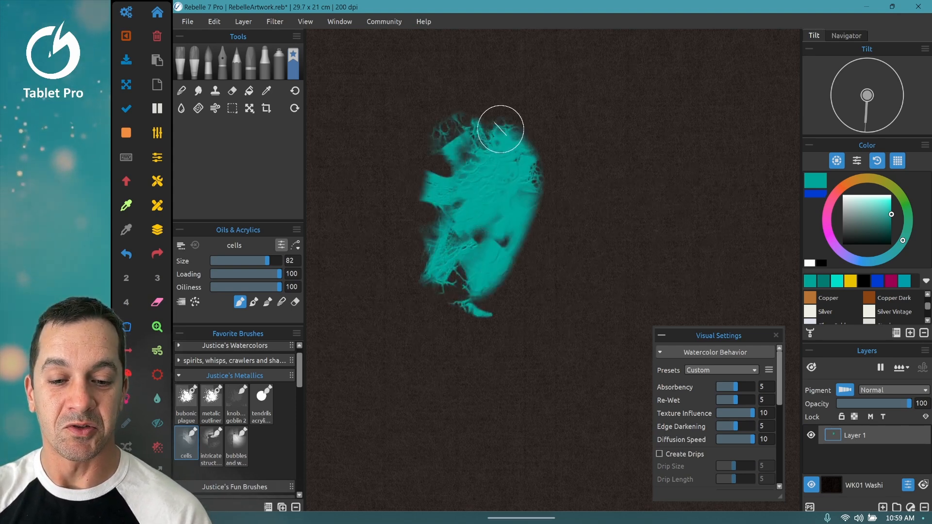
{"action": "left_click_drag", "start_coordinate": [501, 128], "coordinate": [520, 321]}
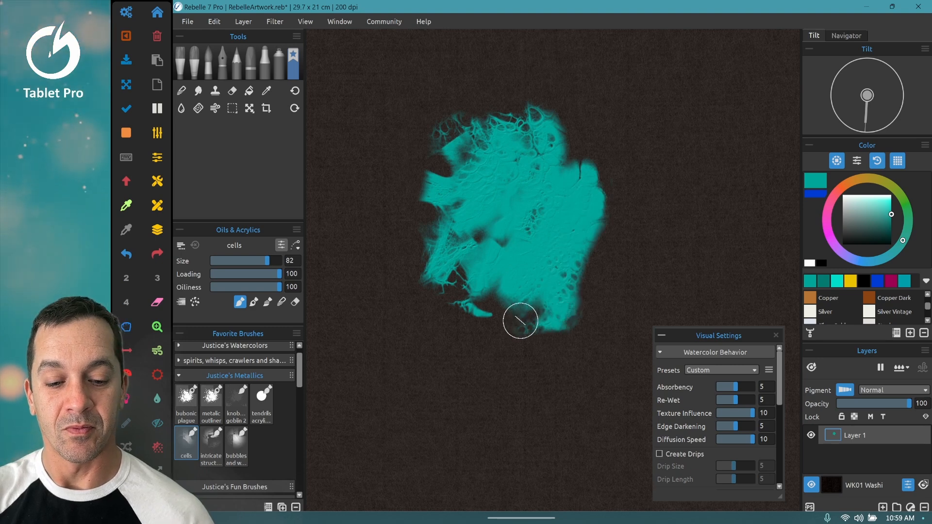
{"action": "left_click_drag", "start_coordinate": [521, 321], "coordinate": [408, 268]}
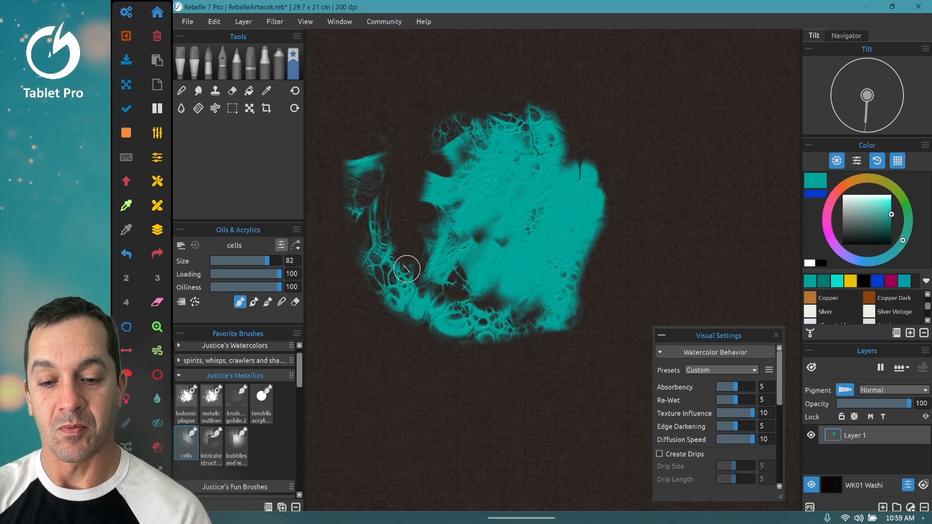
{"action": "left_click_drag", "start_coordinate": [407, 268], "coordinate": [363, 292]}
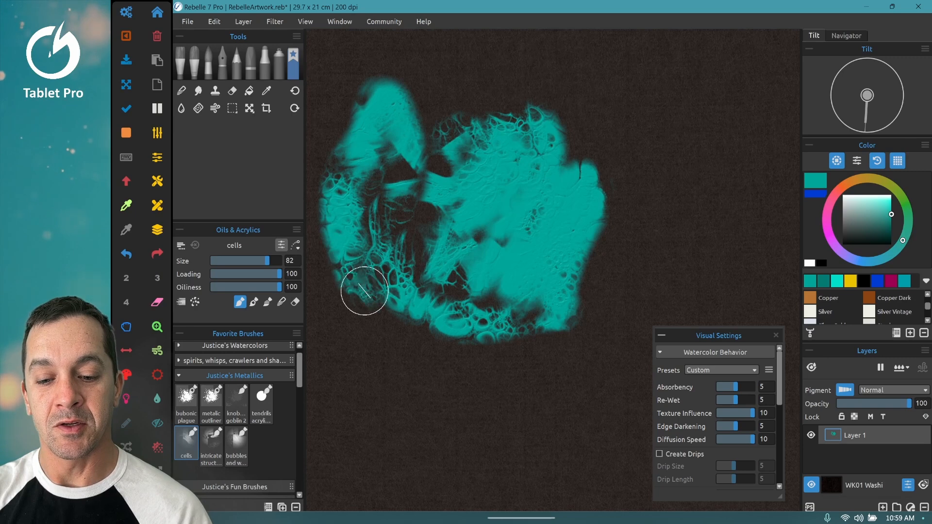
{"action": "left_click_drag", "start_coordinate": [364, 292], "coordinate": [523, 381]}
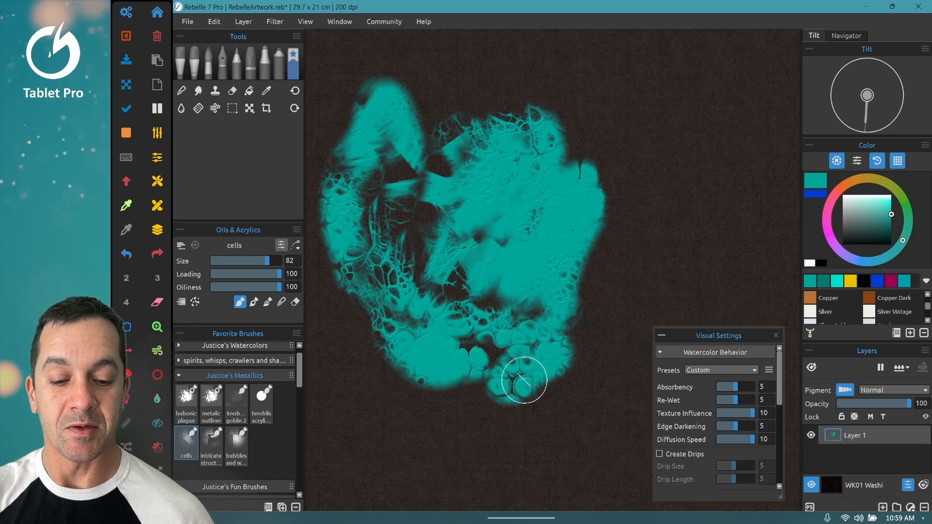
{"action": "left_click_drag", "start_coordinate": [524, 380], "coordinate": [615, 228]}
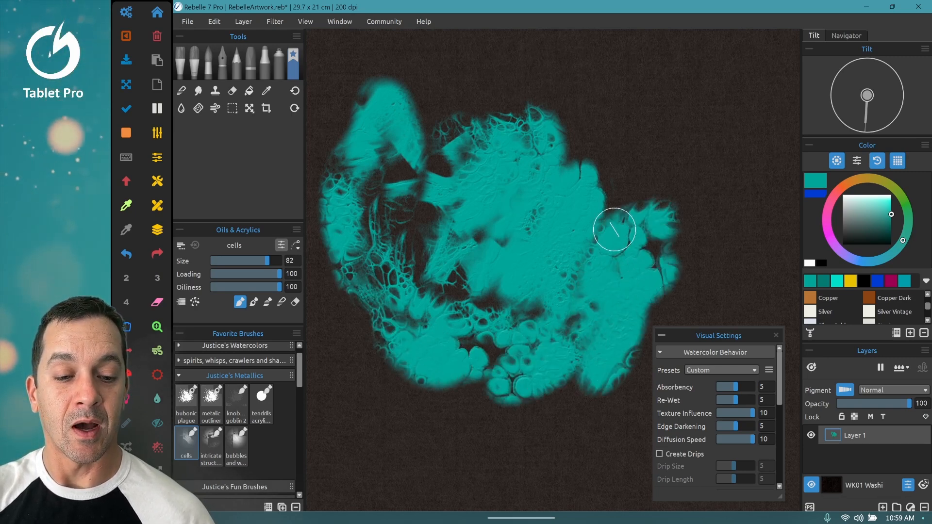
{"action": "left_click_drag", "start_coordinate": [616, 231], "coordinate": [556, 95]}
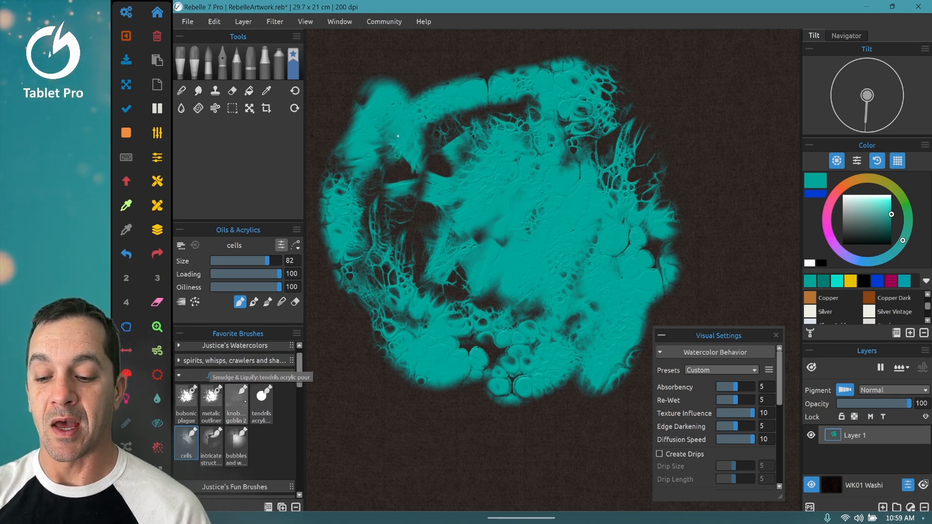
Step: Add intricate-structure teal texture along the bottom, left and right edges
{"action": "left_click", "coordinate": [210, 445]}
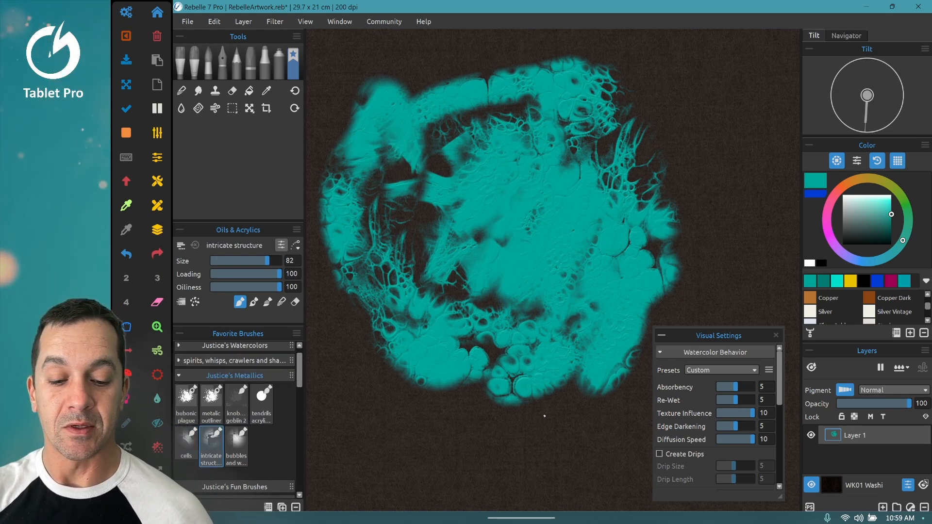
{"action": "left_click", "coordinate": [496, 432]}
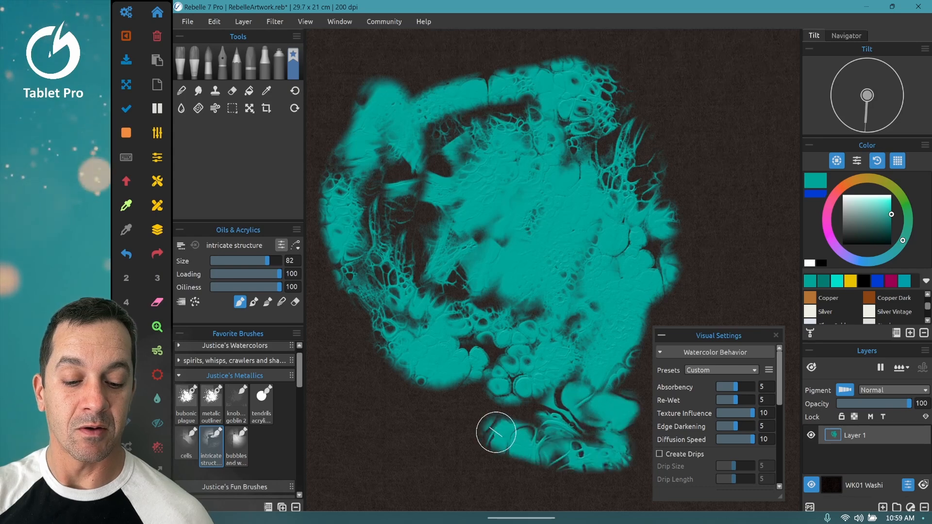
{"action": "left_click_drag", "start_coordinate": [496, 432], "coordinate": [431, 439]}
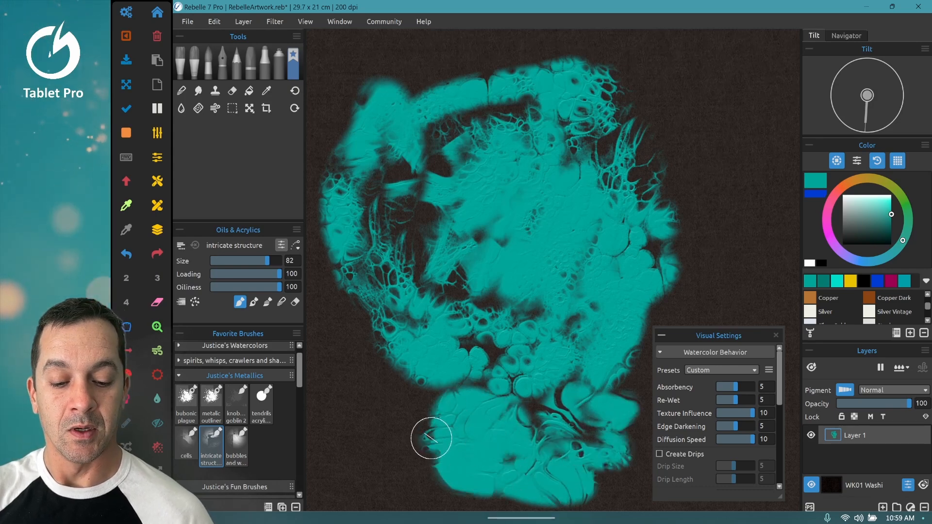
{"action": "left_click_drag", "start_coordinate": [431, 439], "coordinate": [351, 313]}
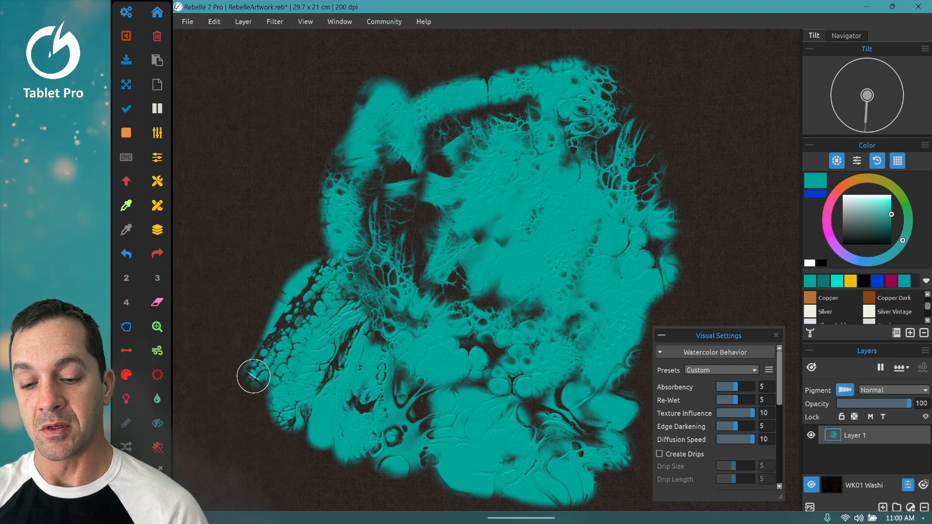
{"action": "left_click_drag", "start_coordinate": [254, 376], "coordinate": [310, 172]}
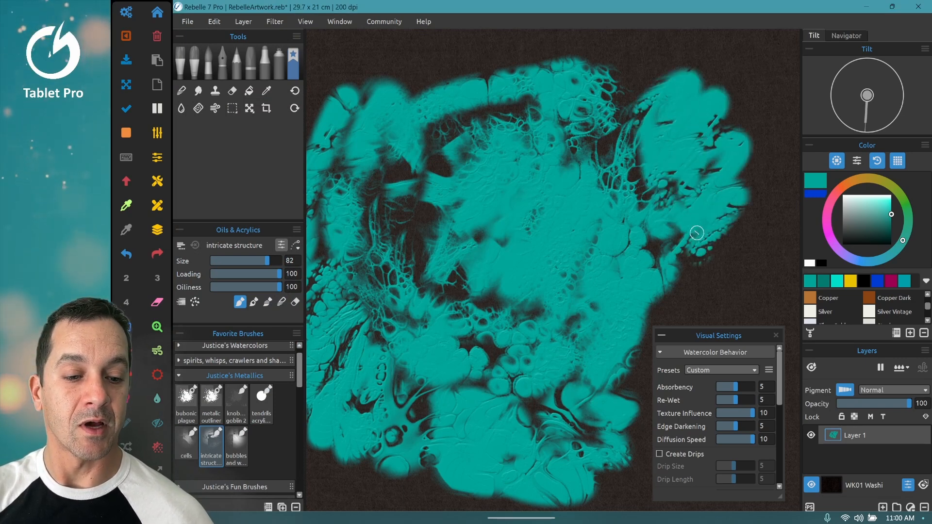
{"action": "left_click_drag", "start_coordinate": [697, 232], "coordinate": [772, 120]}
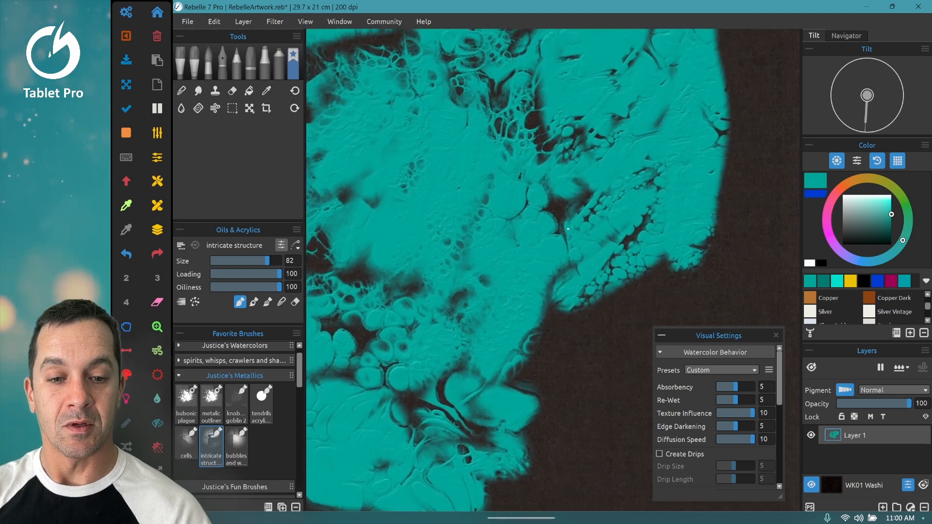
Step: Add bubbles-and-wings texture along the lower-right and bottom edges
{"action": "left_click", "coordinate": [236, 442]}
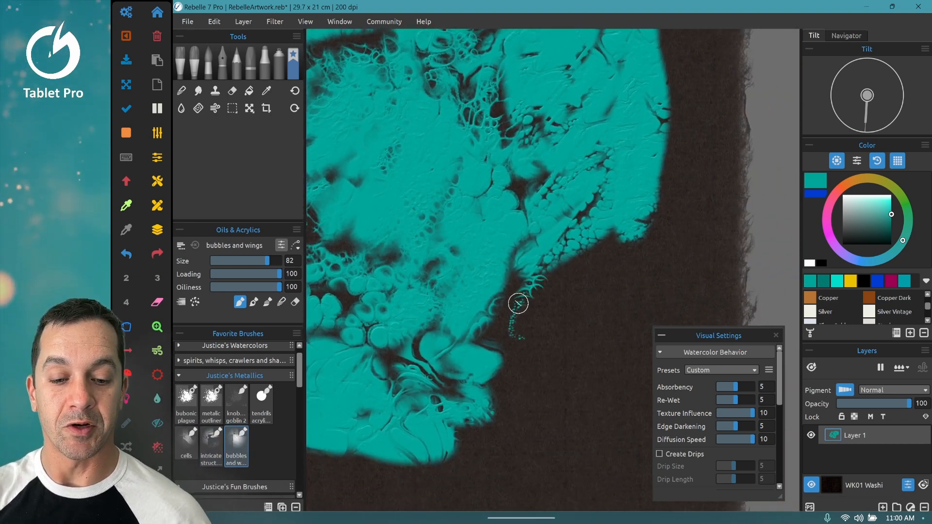
{"action": "left_click_drag", "start_coordinate": [517, 303], "coordinate": [625, 270]}
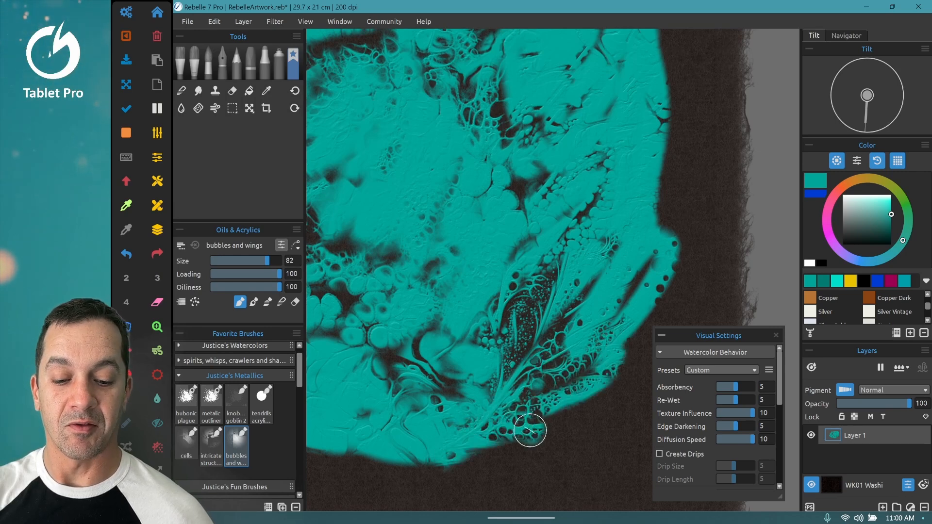
{"action": "left_click_drag", "start_coordinate": [529, 430], "coordinate": [473, 486]}
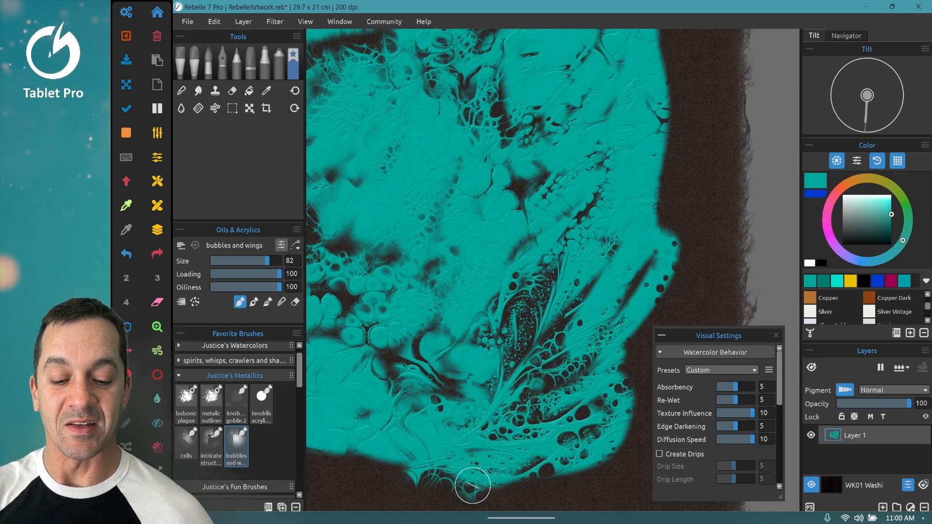
{"action": "left_click_drag", "start_coordinate": [472, 486], "coordinate": [628, 383]}
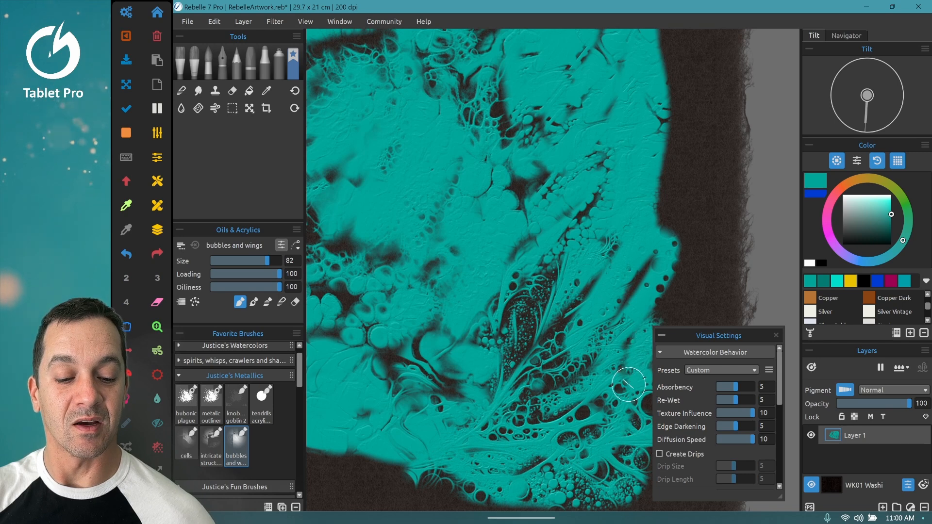
{"action": "left_click", "coordinate": [776, 335]}
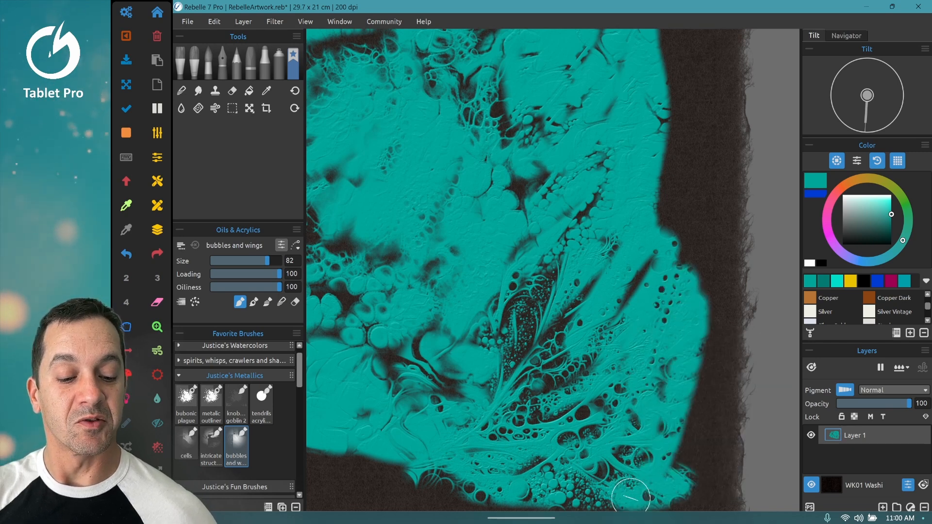
{"action": "left_click_drag", "start_coordinate": [631, 499], "coordinate": [678, 238]}
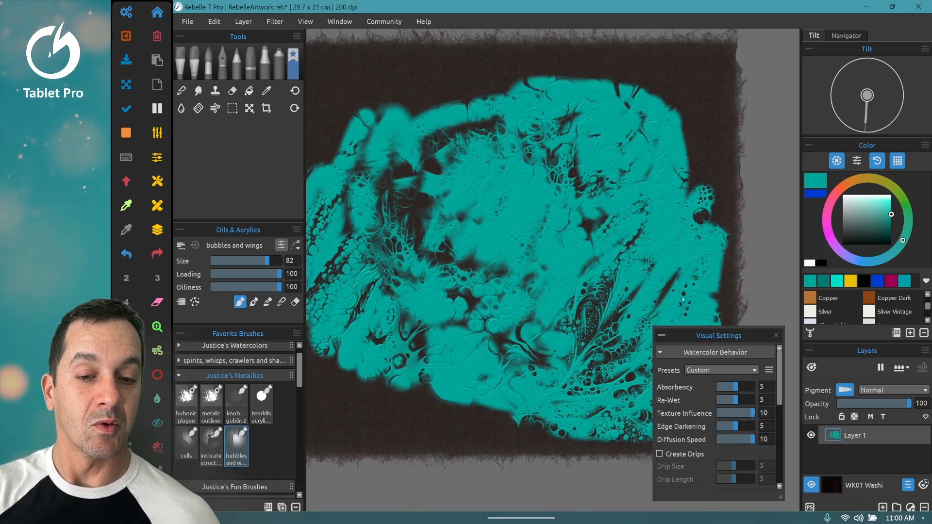
Step: Add a second layer above the teal cell painting
{"action": "left_click", "coordinate": [901, 367]}
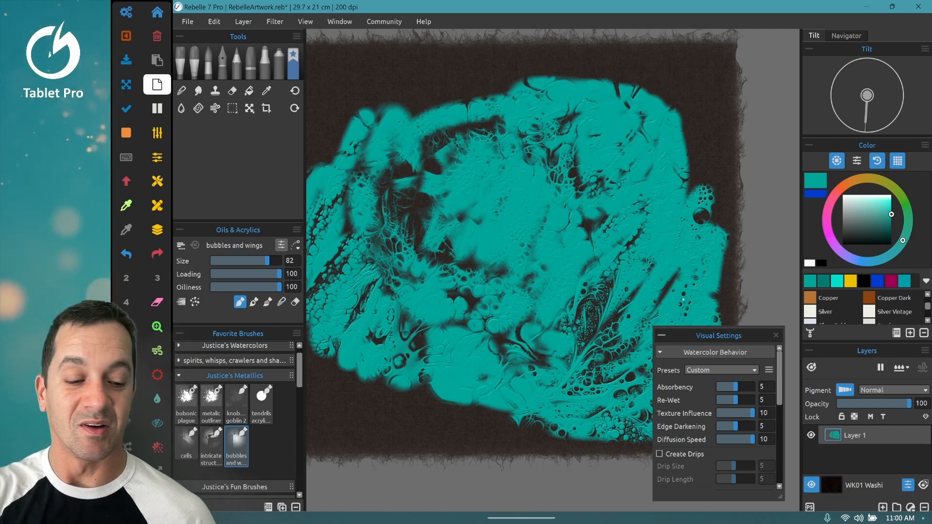
{"action": "key", "text": "ctrl+v"}
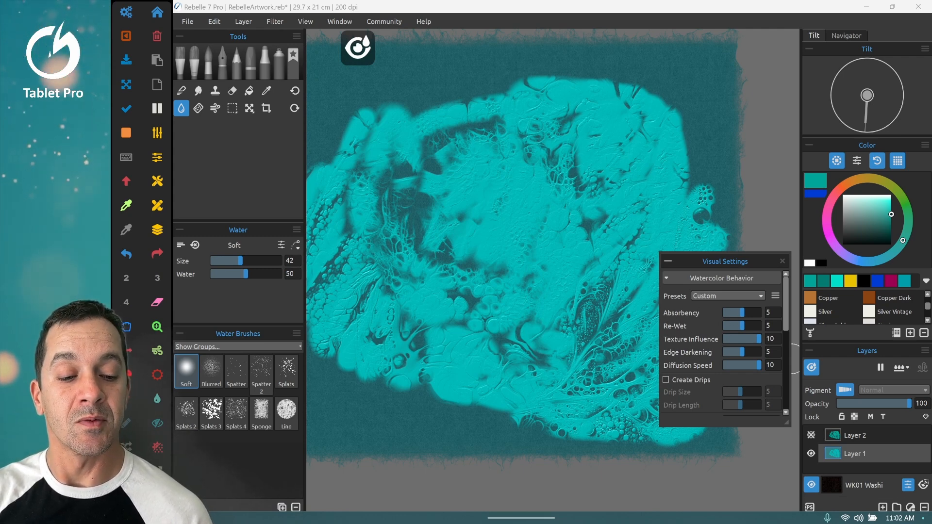
{"action": "left_click", "coordinate": [775, 296]}
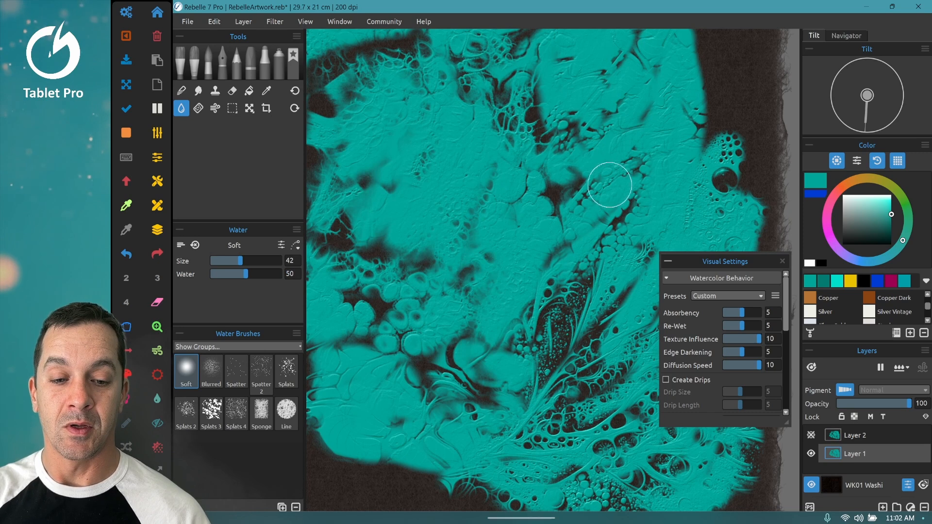
{"action": "mouse_move", "coordinate": [407, 317]}
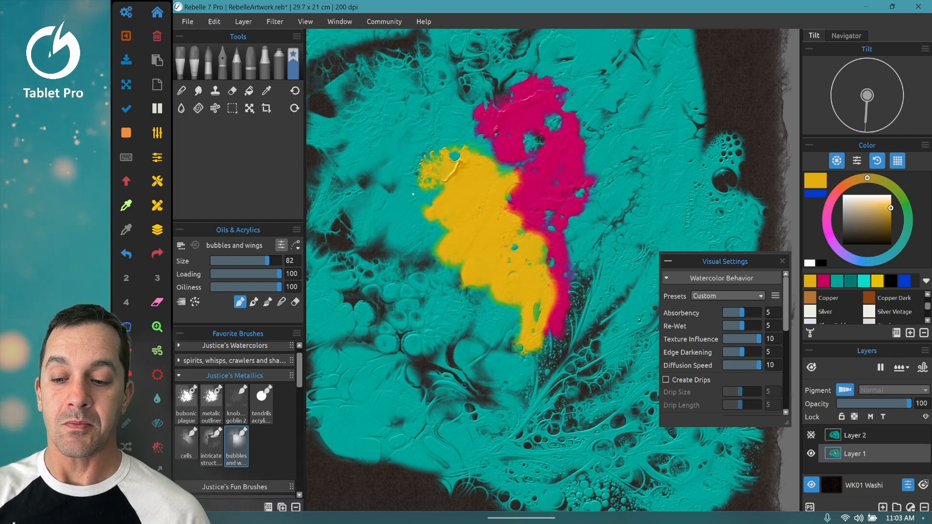
Step: Select the Blow tool to push the wet yellow and magenta paint outward
{"action": "left_click", "coordinate": [215, 108]}
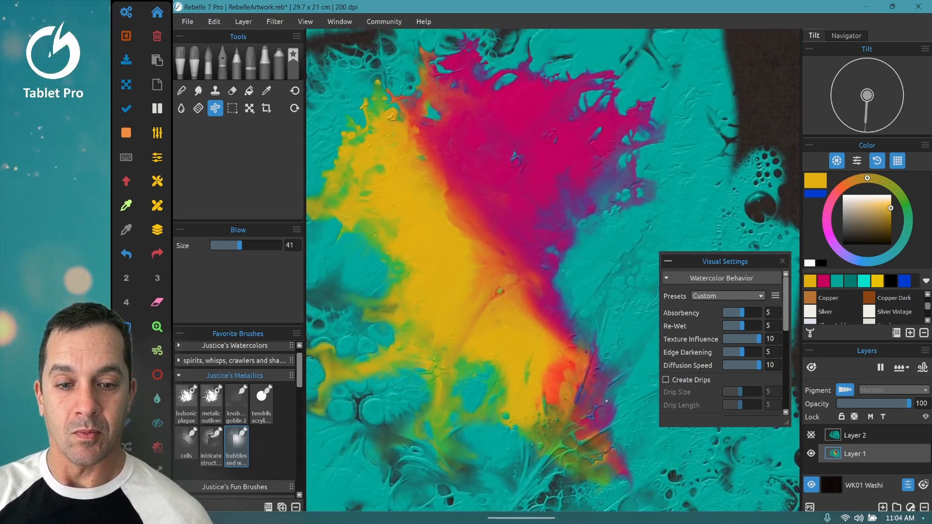
{"action": "mouse_move", "coordinate": [443, 259]}
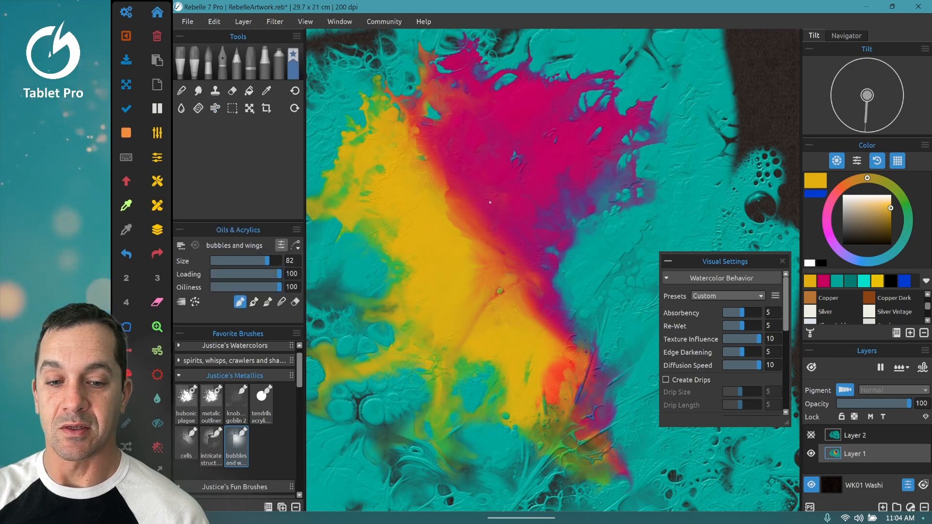
Step: Expand the Watercolor Behavior settings and choose a round watercolor brush
{"action": "left_click", "coordinate": [463, 191]}
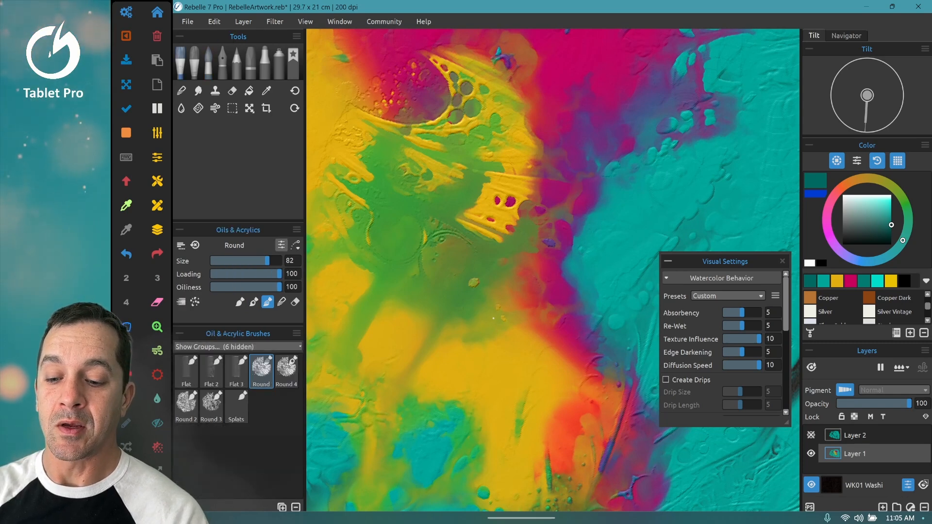
{"action": "left_click", "coordinate": [215, 347]}
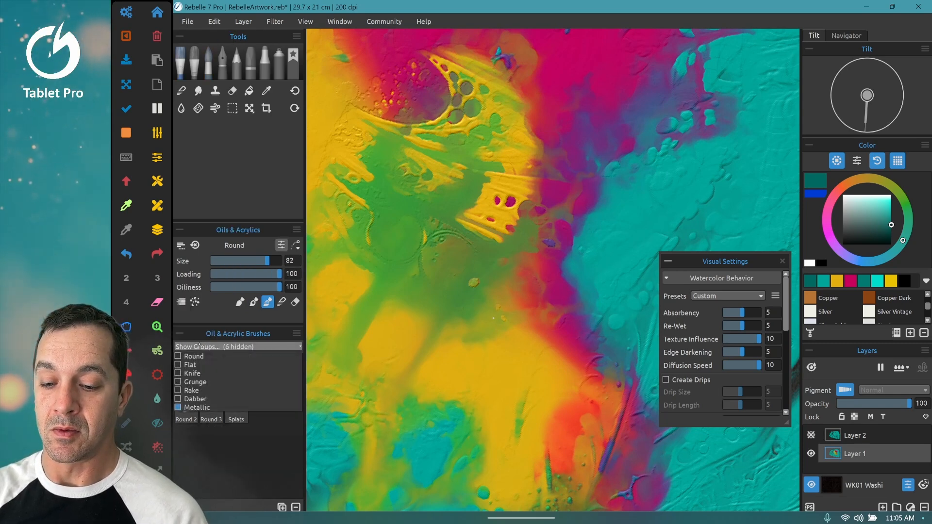
{"action": "left_click", "coordinate": [194, 407]}
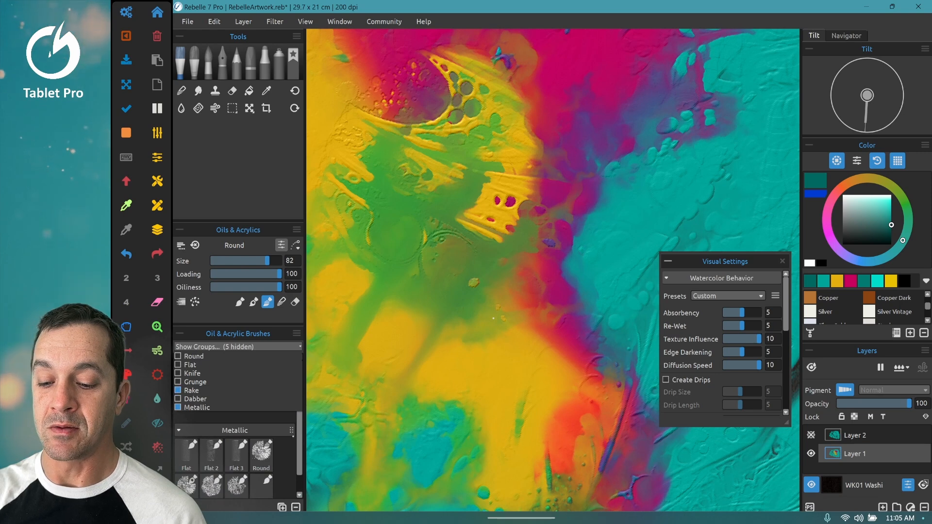
{"action": "left_click", "coordinate": [192, 390]}
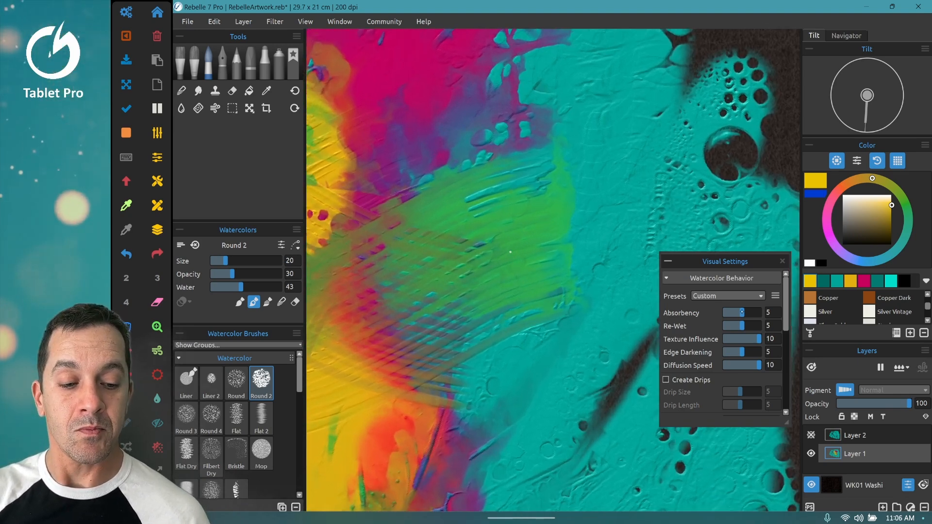
Step: Raise Re-Wet to its maximum and undo the test watercolor strokes
{"action": "left_click_drag", "start_coordinate": [739, 326], "coordinate": [754, 326]}
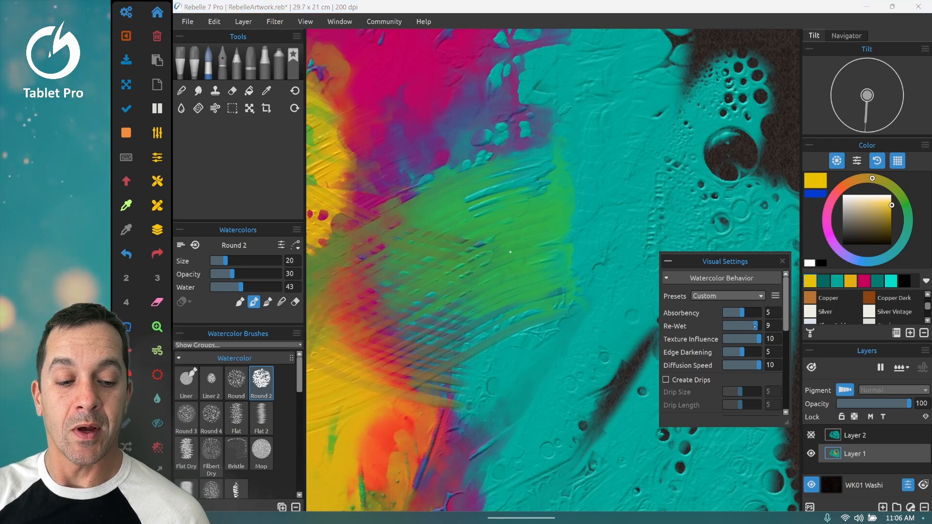
{"action": "left_click_drag", "start_coordinate": [740, 326], "coordinate": [744, 326]}
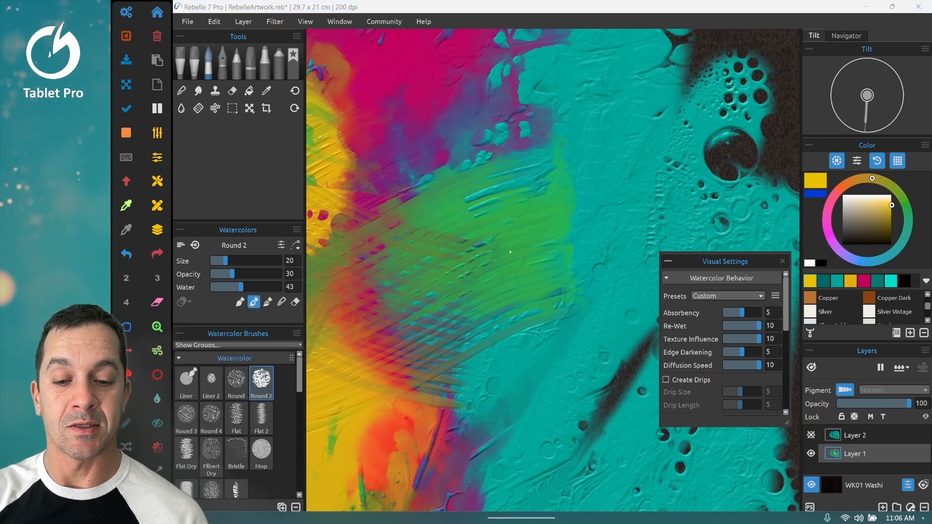
{"action": "key", "text": "ctrl+z"}
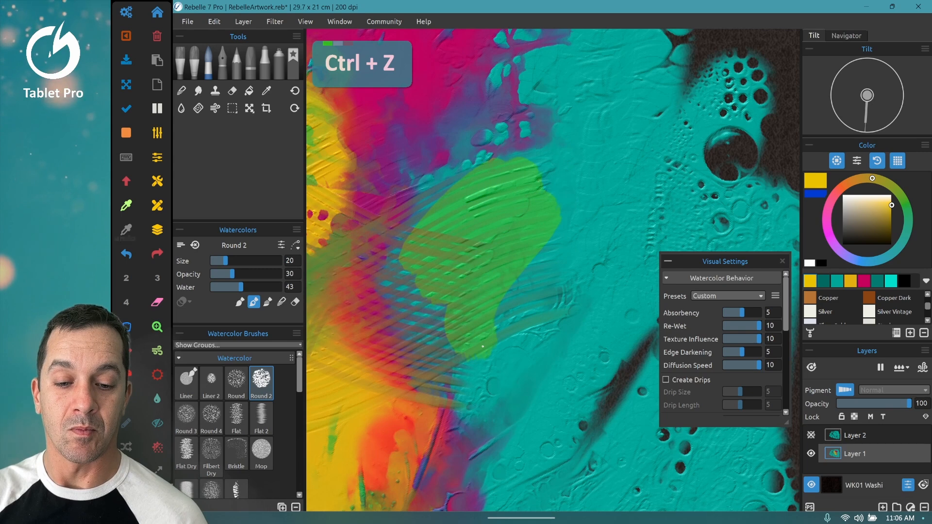
{"action": "key", "text": "ctrl+z"}
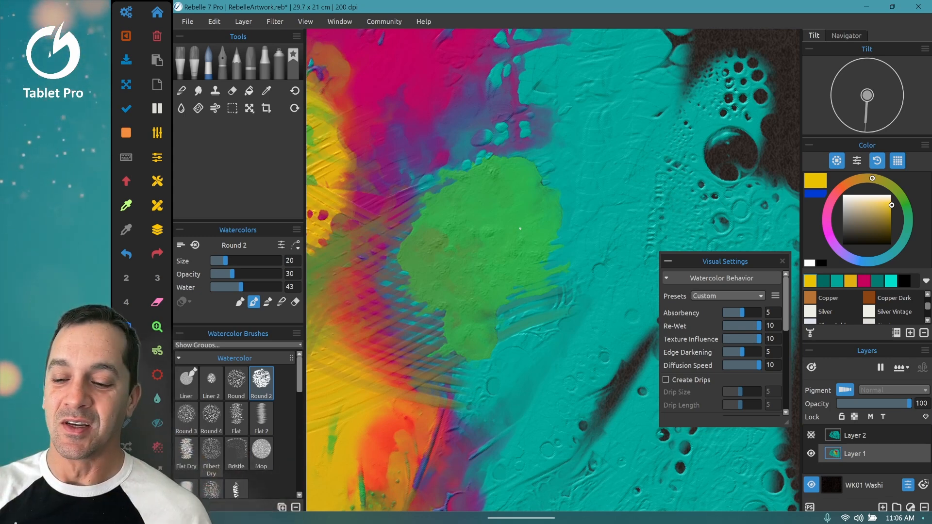
{"action": "key", "text": "ctrl+z"}
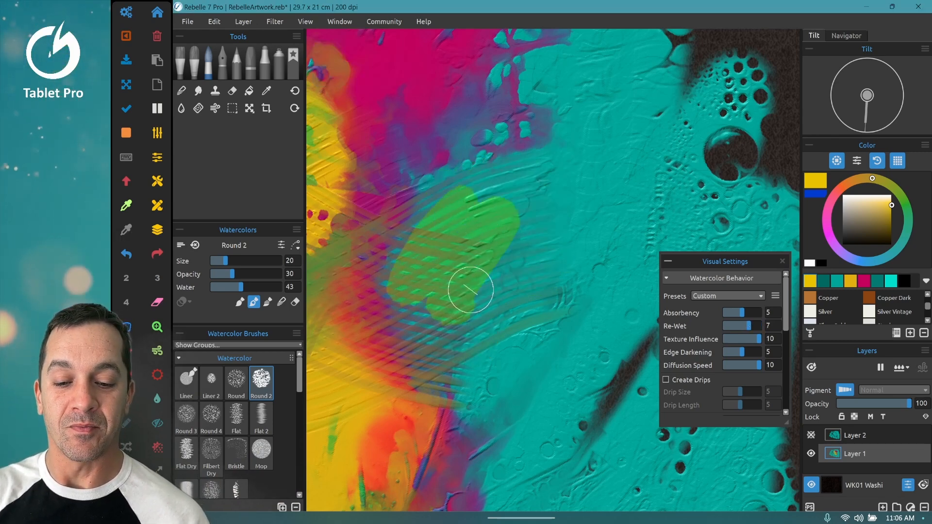
Step: With Re-Wet set to 0, glaze green watercolor over the raked strips
{"action": "left_click_drag", "start_coordinate": [471, 291], "coordinate": [548, 304]}
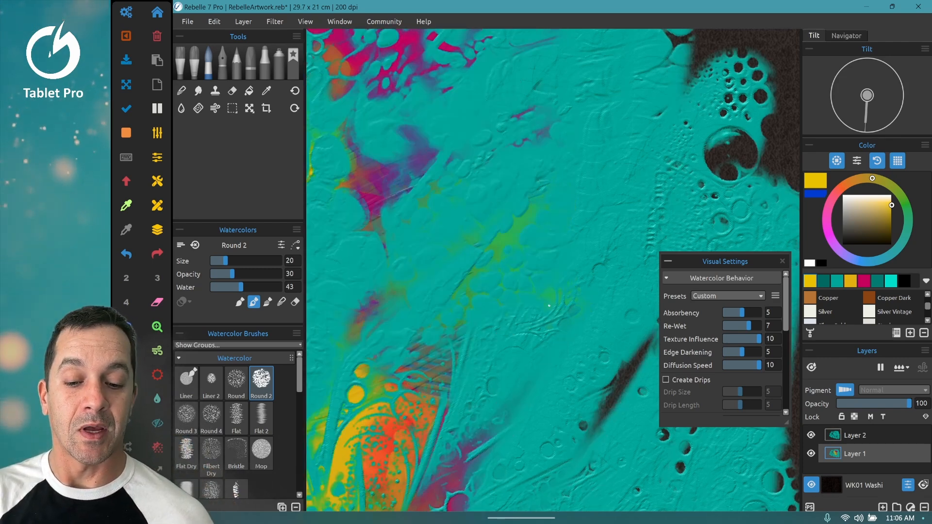
{"action": "left_click", "coordinate": [811, 435]}
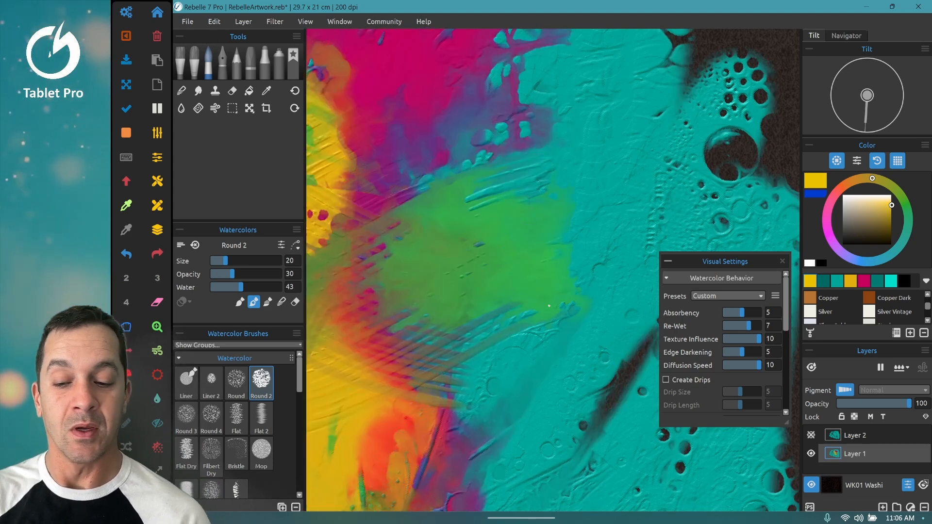
{"action": "key", "text": "ctrl+z"}
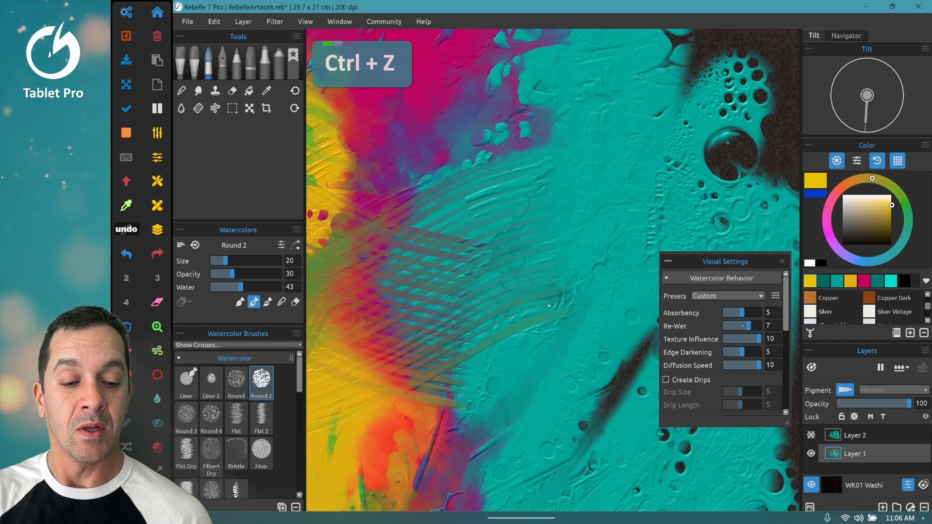
{"action": "key", "text": "ctrl+z"}
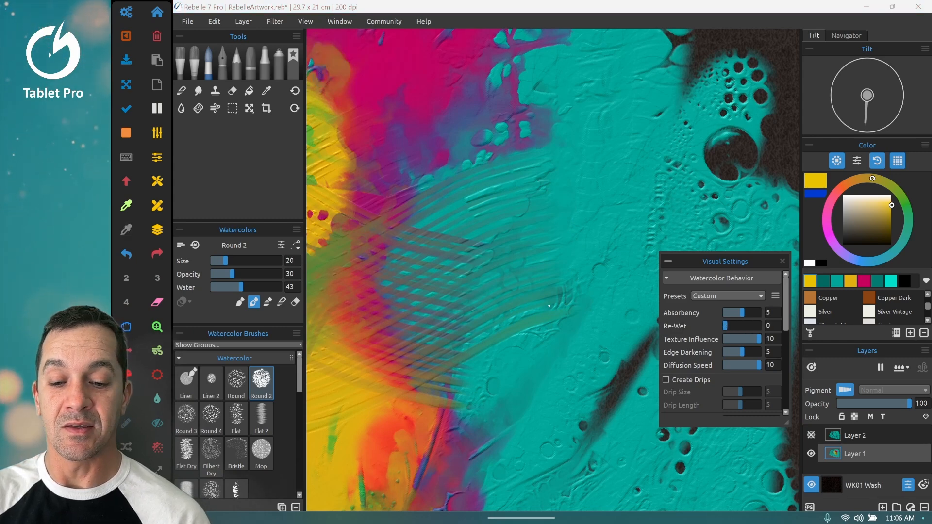
{"action": "left_click_drag", "start_coordinate": [547, 303], "coordinate": [499, 410]}
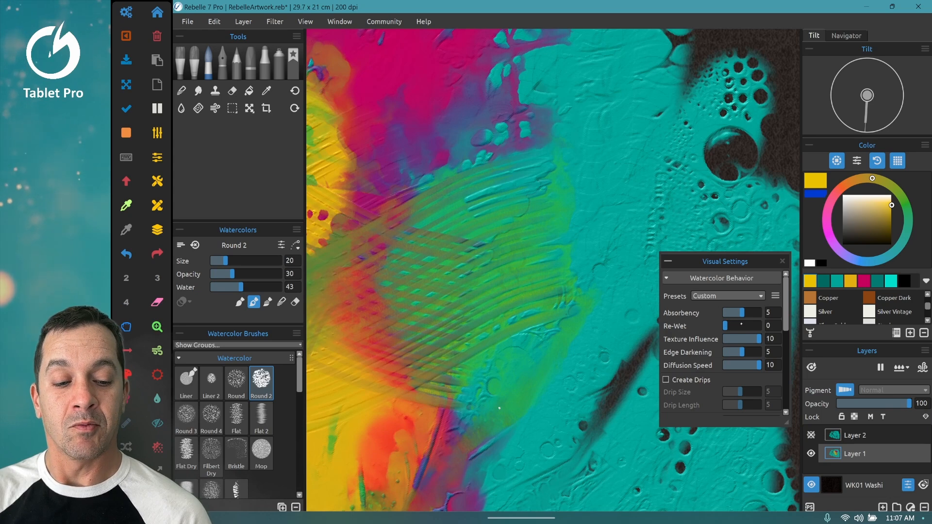
{"action": "left_click_drag", "start_coordinate": [722, 326], "coordinate": [734, 325]}
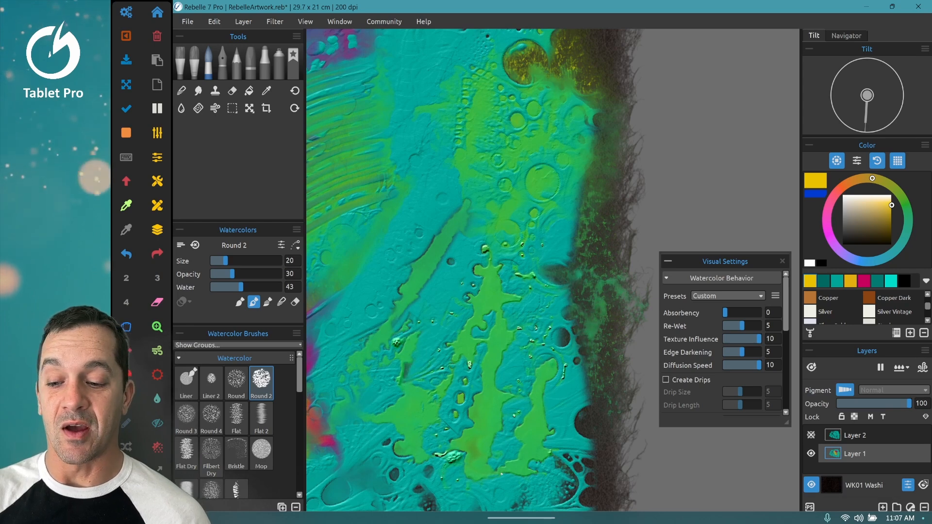
Step: Blow the wet green watercolor into branching tendrils across the teal cells
{"action": "left_click", "coordinate": [214, 108]}
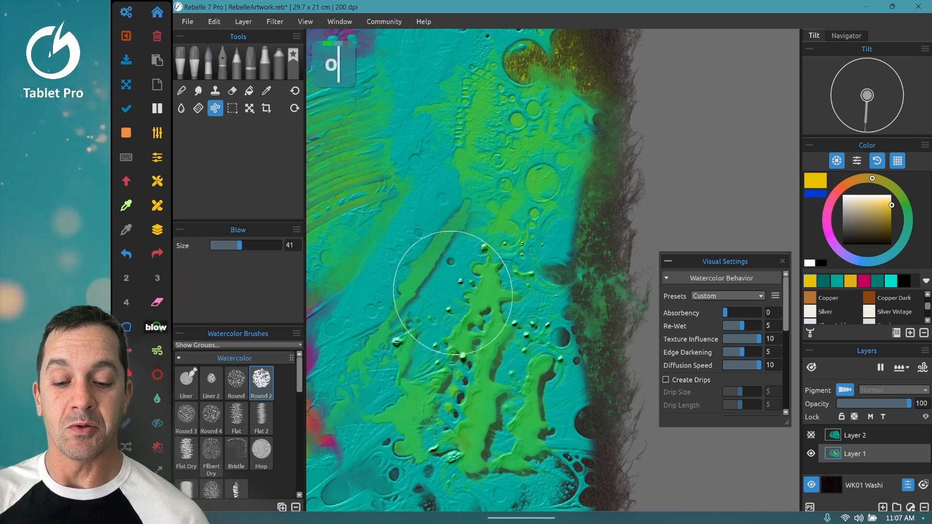
{"action": "left_click_drag", "start_coordinate": [453, 292], "coordinate": [431, 256]}
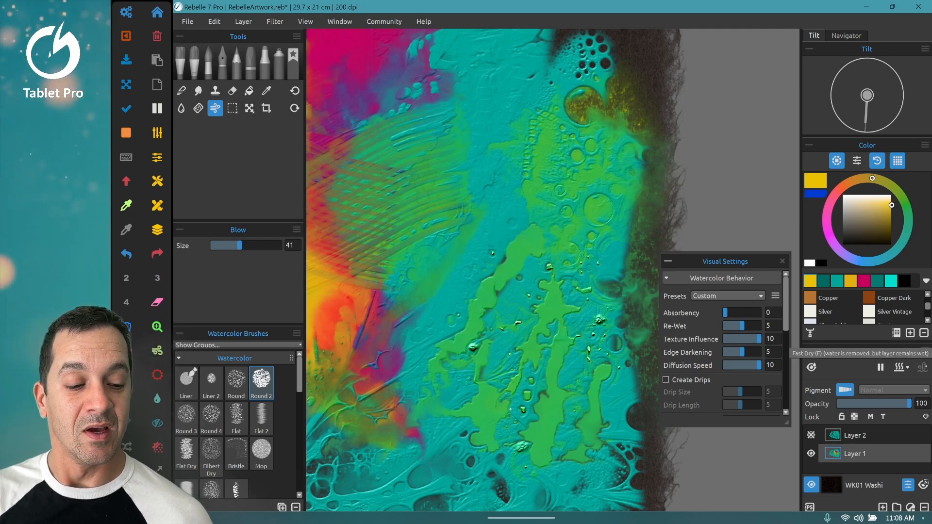
Step: Wet the teal middle and paint a round yellow blob that bleeds into it
{"action": "left_click", "coordinate": [902, 368]}
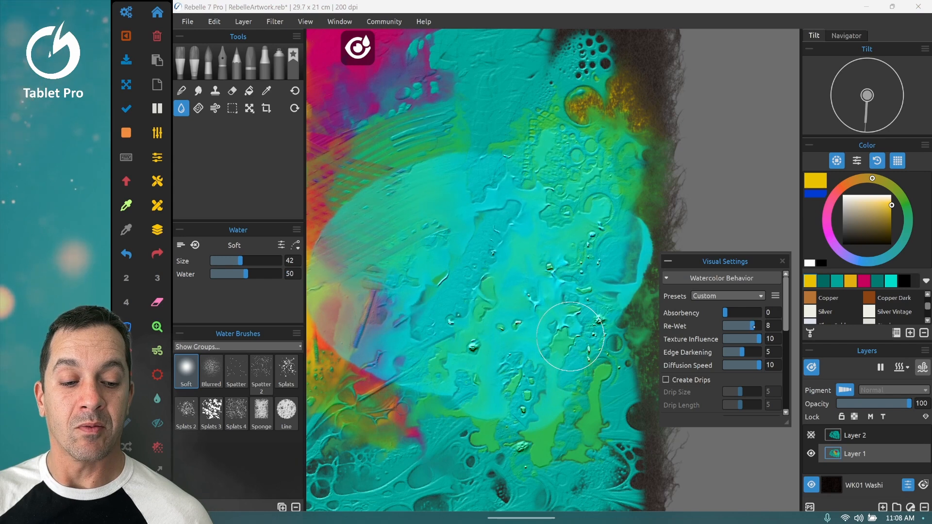
{"action": "left_click_drag", "start_coordinate": [741, 326], "coordinate": [755, 325]}
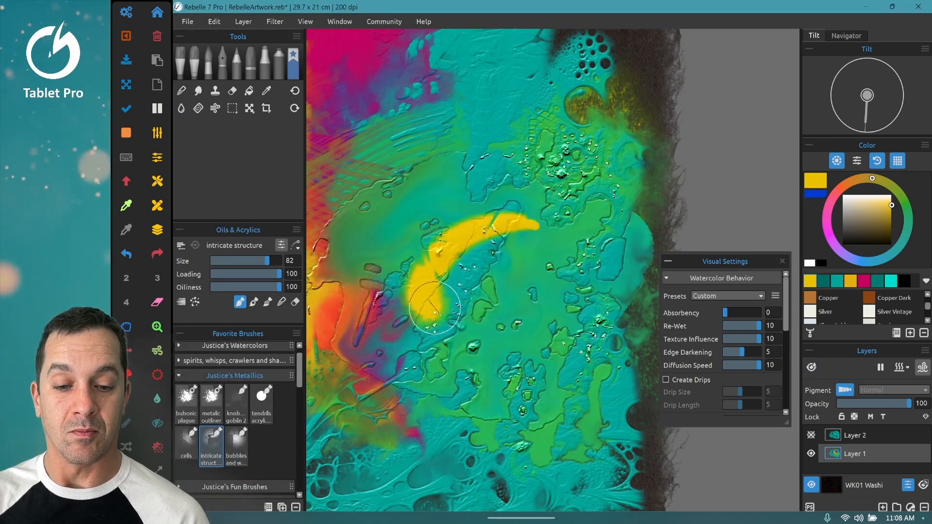
{"action": "left_click_drag", "start_coordinate": [434, 309], "coordinate": [482, 286]}
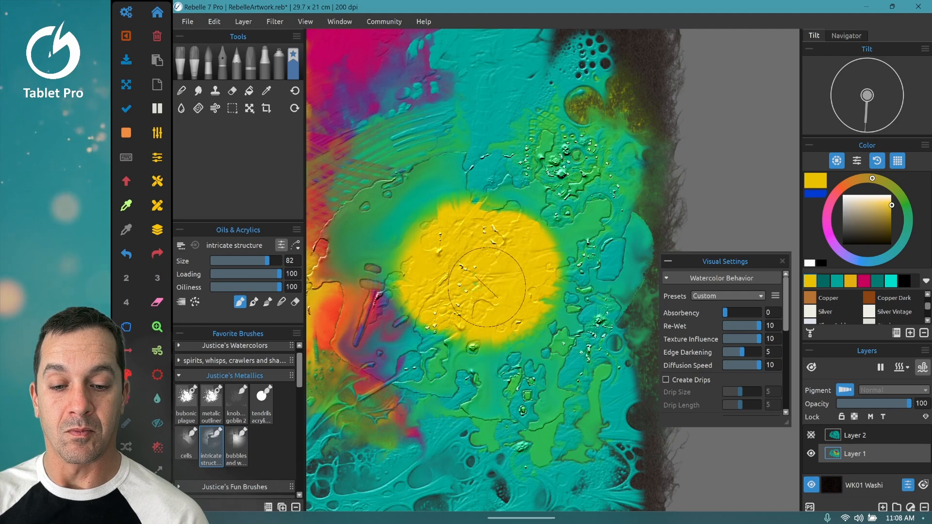
{"action": "left_click_drag", "start_coordinate": [500, 285], "coordinate": [473, 348]}
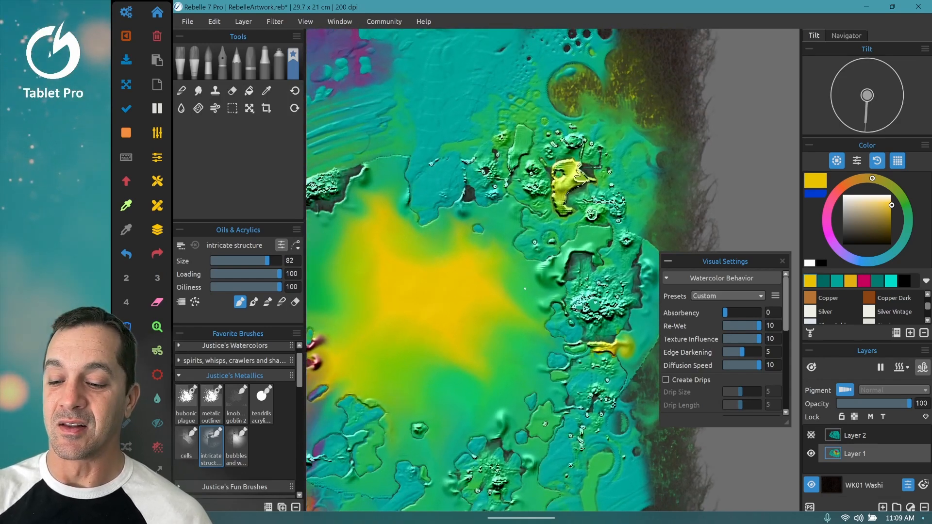
Step: Blow the impasto into a wide cell, adjust Absorbency, and dab yellow centre
{"action": "left_click", "coordinate": [214, 108]}
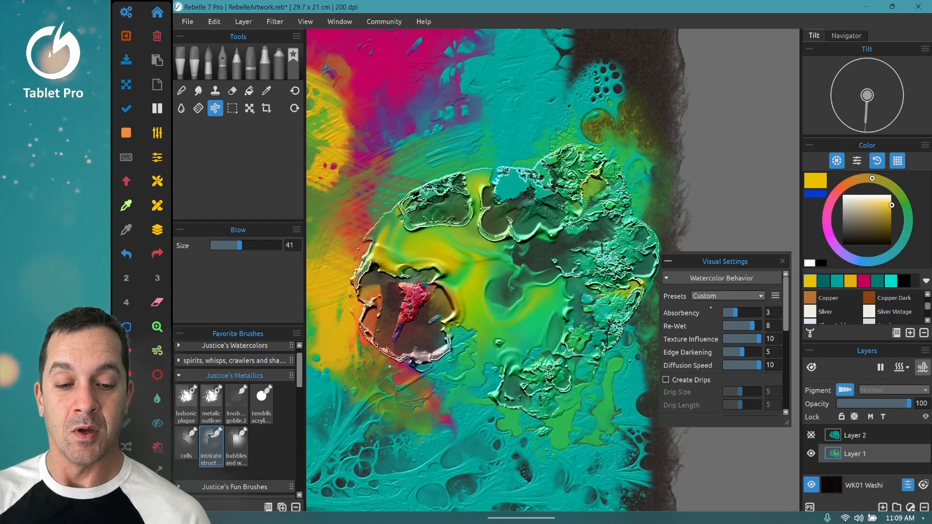
{"action": "left_click_drag", "start_coordinate": [732, 312], "coordinate": [755, 312]}
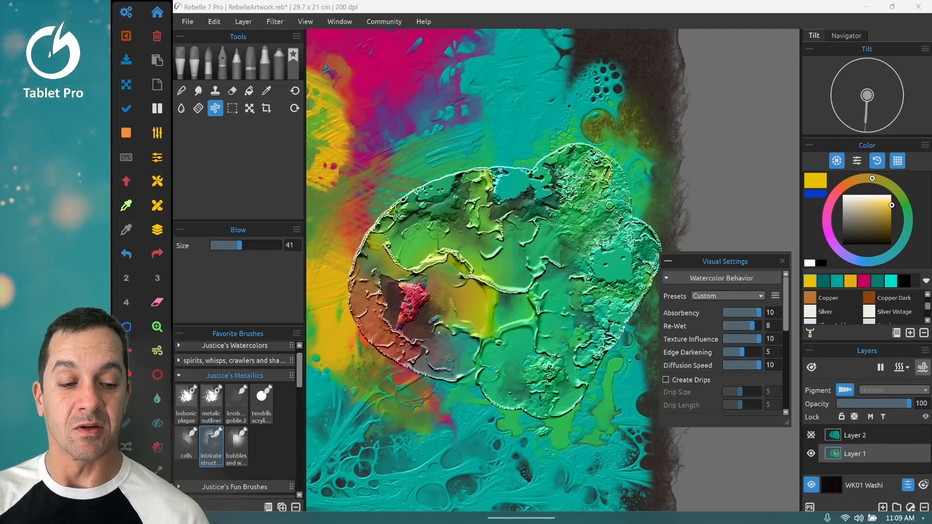
{"action": "left_click_drag", "start_coordinate": [760, 313], "coordinate": [725, 312]}
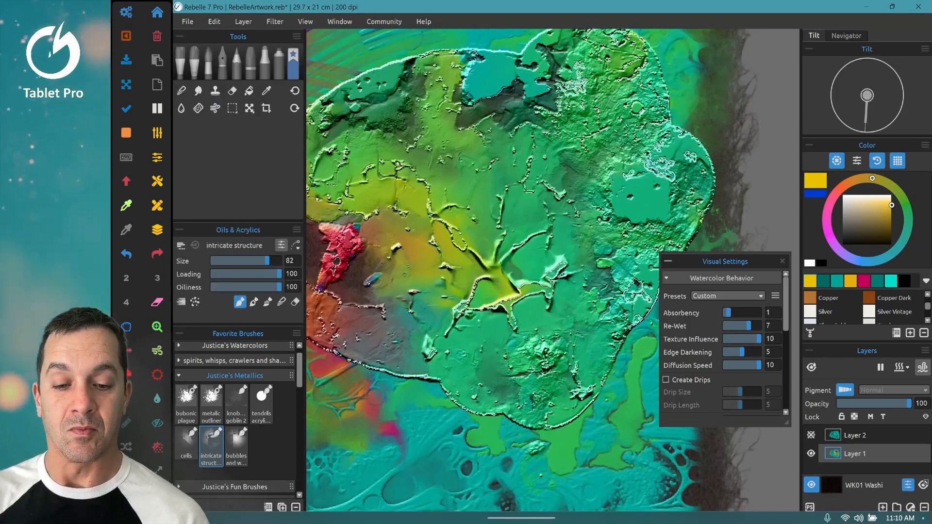
{"action": "left_click", "coordinate": [523, 265]}
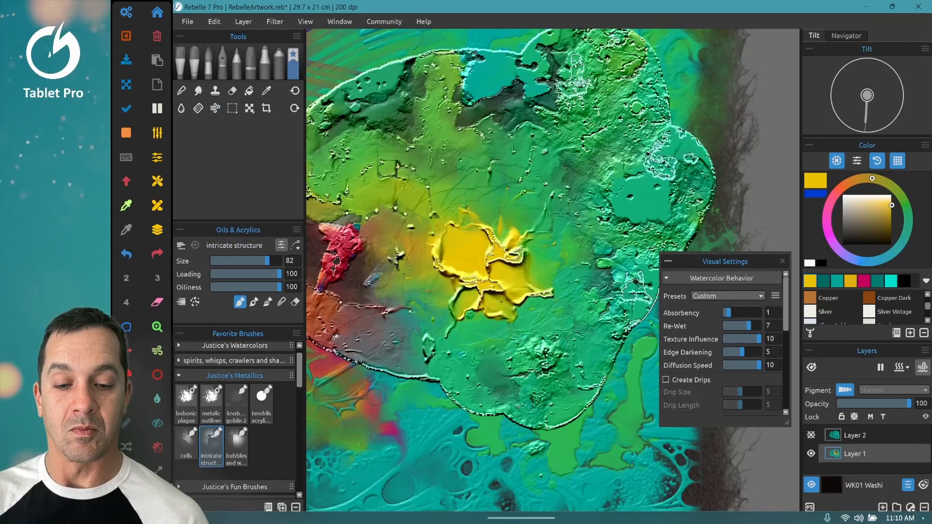
{"action": "left_click", "coordinate": [214, 108]}
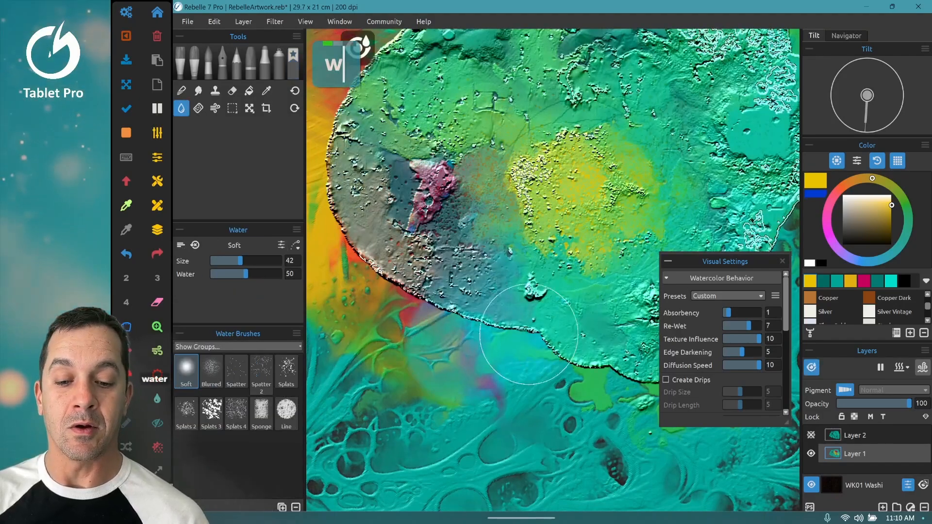
Step: Brush water over the cell to blend it into green with a yellow band
{"action": "left_click", "coordinate": [210, 443]}
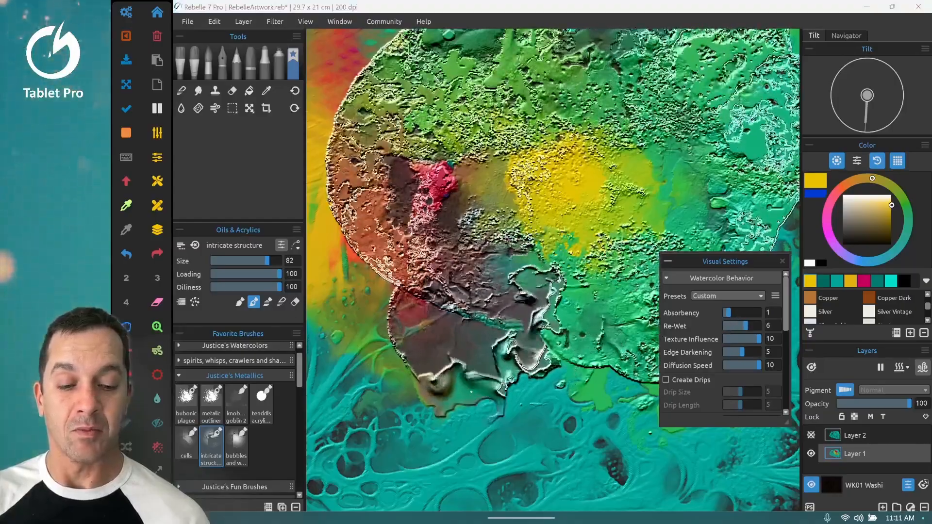
{"action": "left_click_drag", "start_coordinate": [734, 312], "coordinate": [741, 313]}
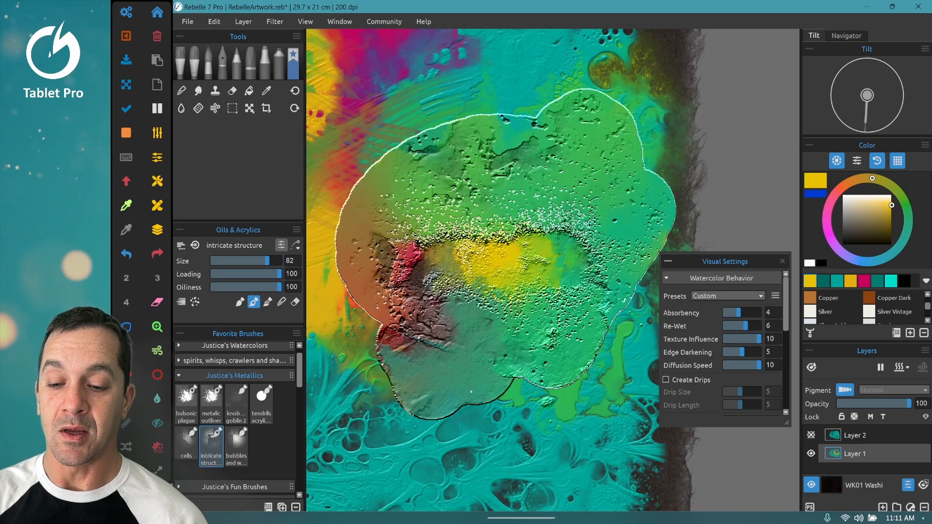
Step: Erase patches inside the impasto cell to expose the dark washi paper
{"action": "left_click", "coordinate": [295, 302]}
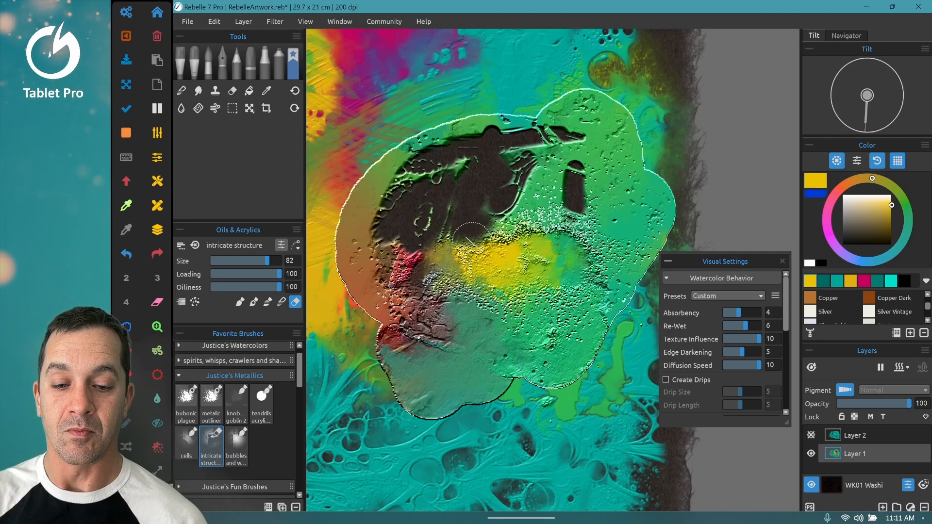
{"action": "left_click_drag", "start_coordinate": [470, 244], "coordinate": [574, 241]}
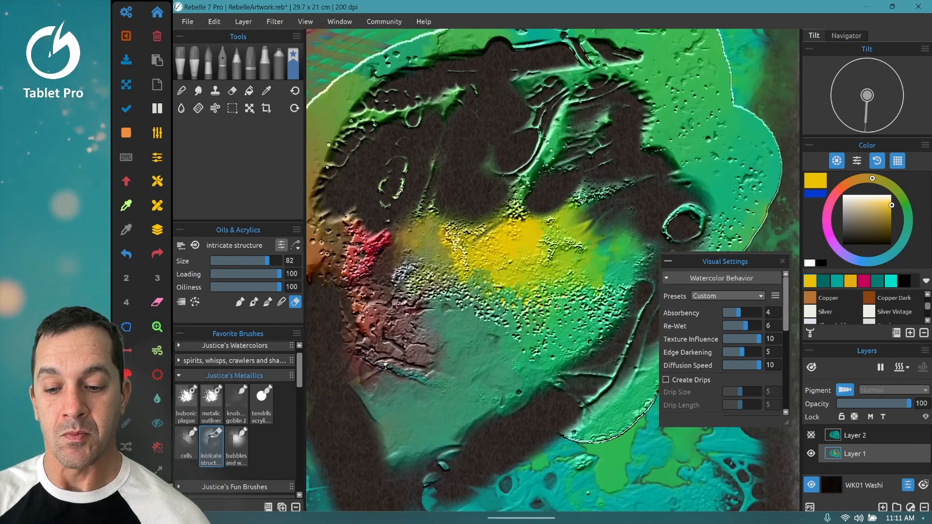
{"action": "left_click", "coordinate": [239, 302]}
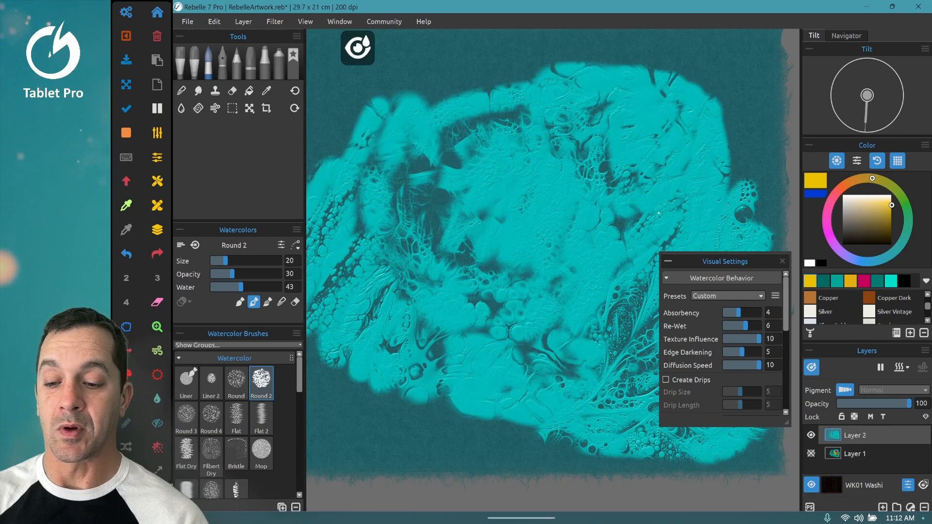
Step: Select the Rake Oily brush for raking a magenta strip through the teal paint
{"action": "left_click", "coordinate": [180, 107]}
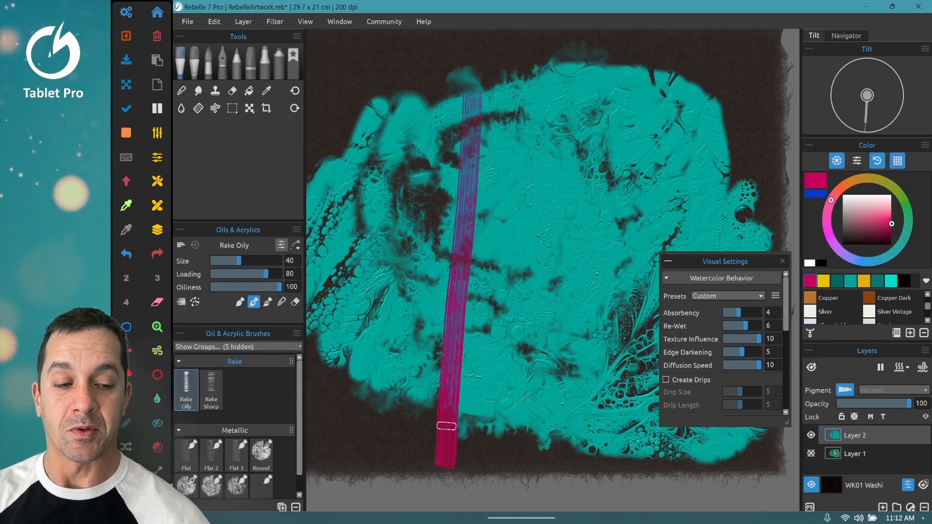
Step: Rake orange, yellow, blue and magenta vertical strips beside the first magenta strip
{"action": "left_click_drag", "start_coordinate": [493, 107], "coordinate": [500, 470]}
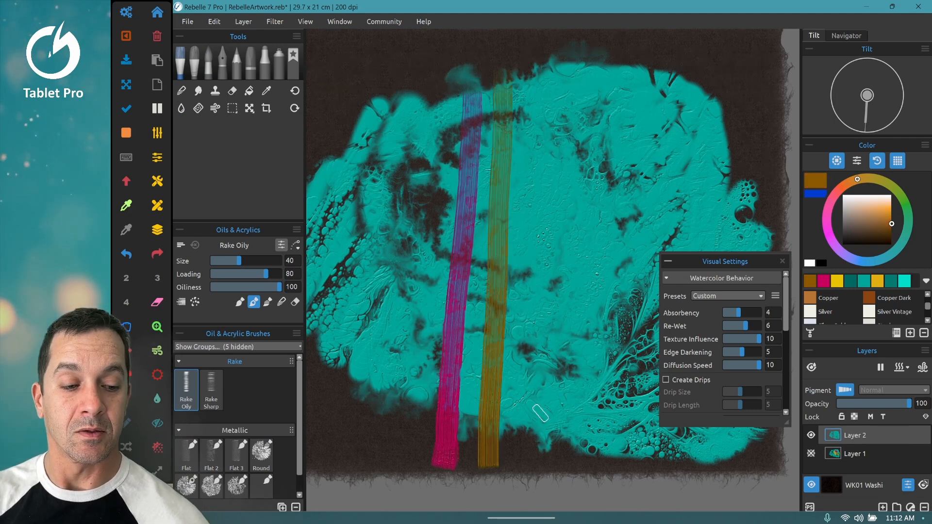
{"action": "left_click_drag", "start_coordinate": [524, 86], "coordinate": [532, 473]}
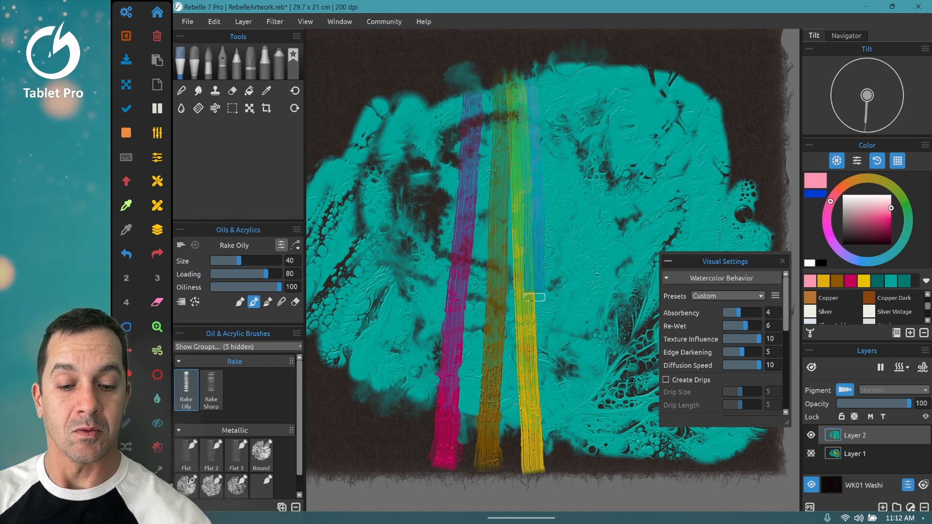
{"action": "left_click_drag", "start_coordinate": [533, 298], "coordinate": [553, 419]}
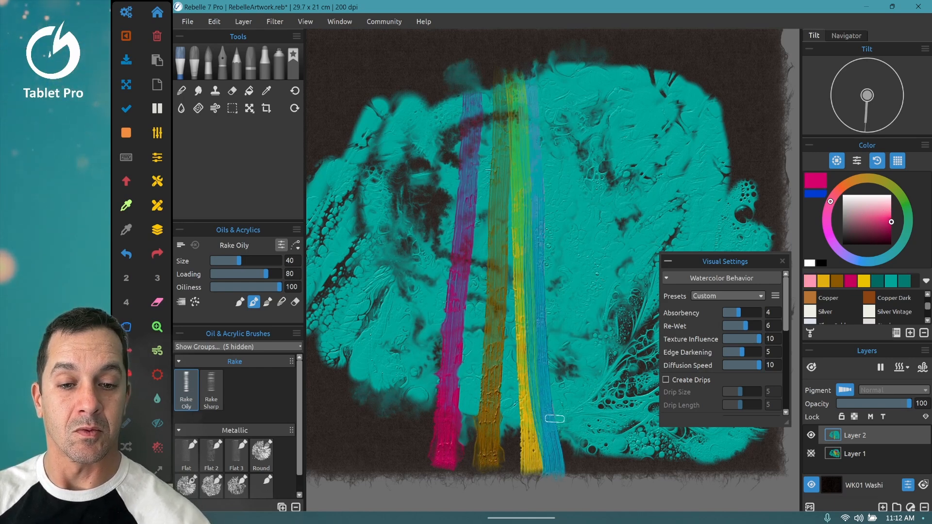
{"action": "left_click_drag", "start_coordinate": [553, 77], "coordinate": [565, 466]}
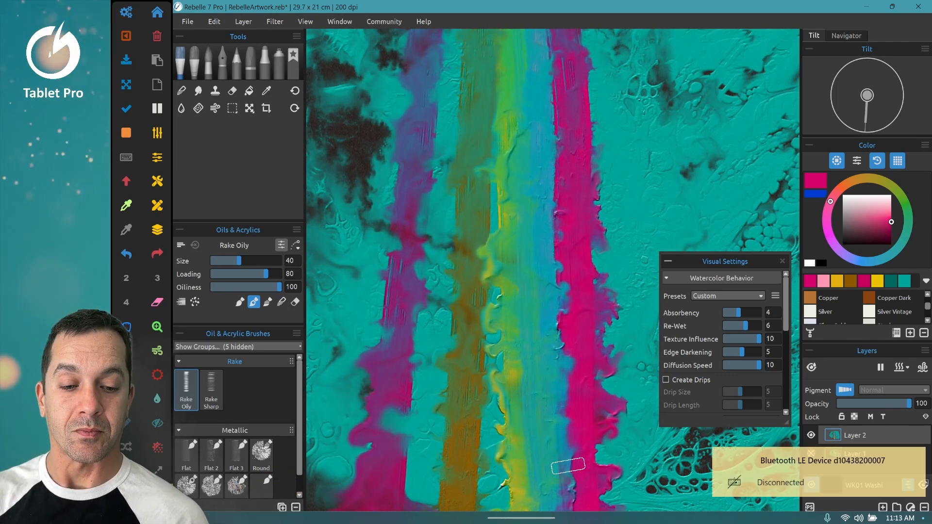
Step: Smear the rainbow strips into curving tendrils using the 'tendrils acrylic pour' smudge brush
{"action": "left_click", "coordinate": [211, 443]}
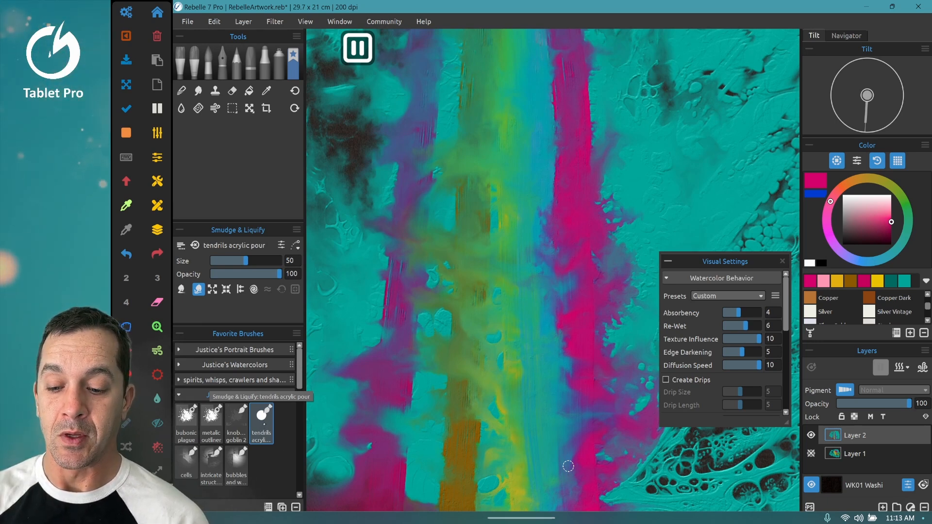
{"action": "left_click_drag", "start_coordinate": [380, 274], "coordinate": [743, 148]}
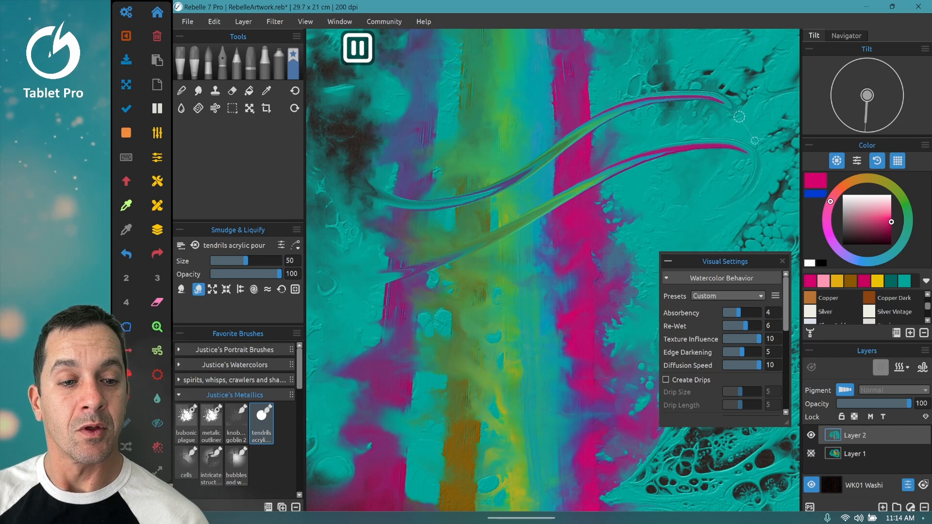
{"action": "left_click_drag", "start_coordinate": [752, 140], "coordinate": [508, 101]}
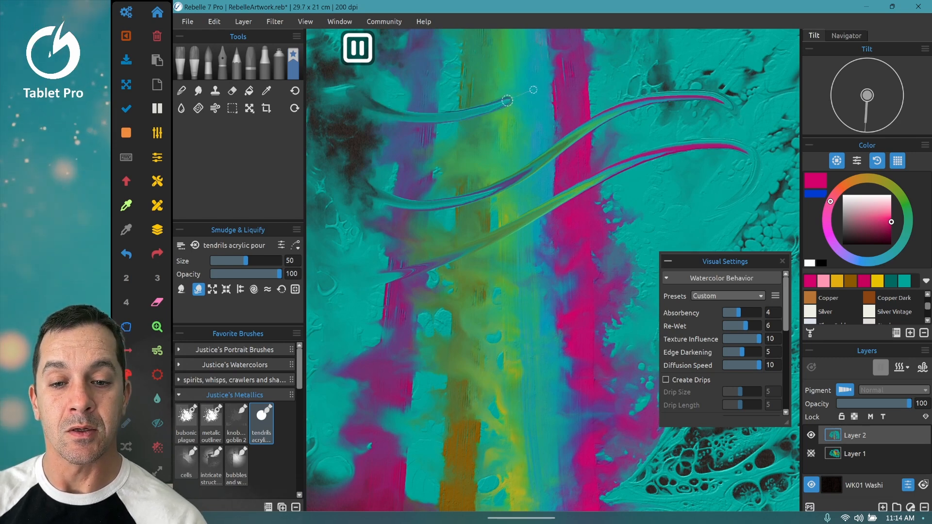
{"action": "left_click_drag", "start_coordinate": [506, 100], "coordinate": [774, 77]}
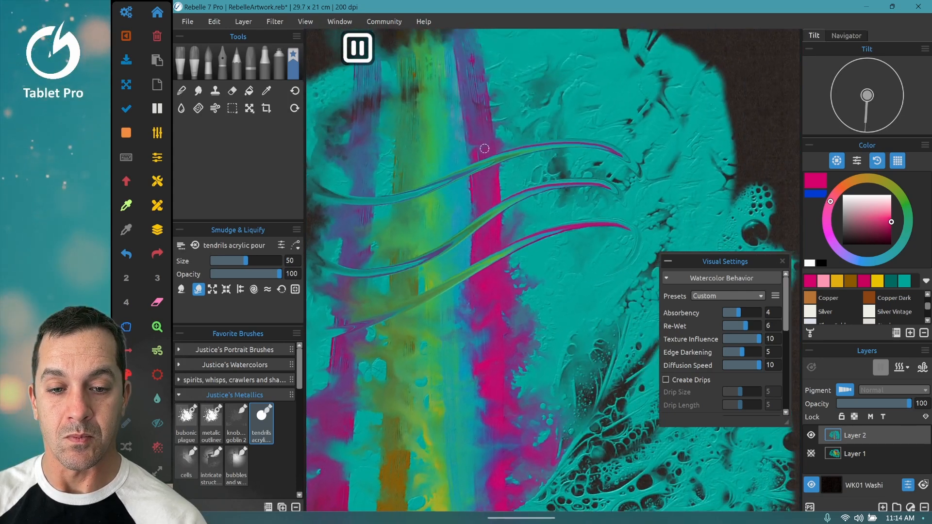
{"action": "left_click_drag", "start_coordinate": [485, 149], "coordinate": [601, 91]}
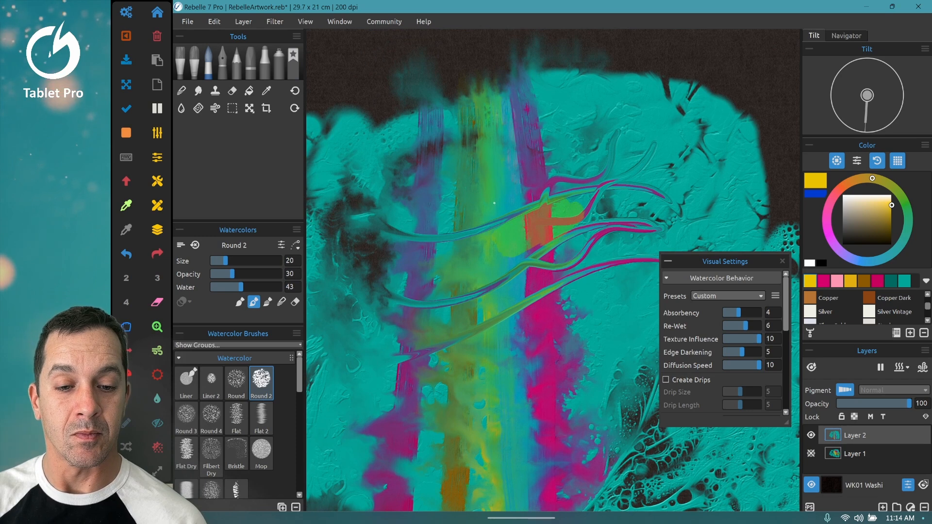
Step: Spread yellow Watercolor Round 2 blooms over the strips, then dry the layer with Shift+D
{"action": "left_click_drag", "start_coordinate": [529, 208], "coordinate": [588, 244]}
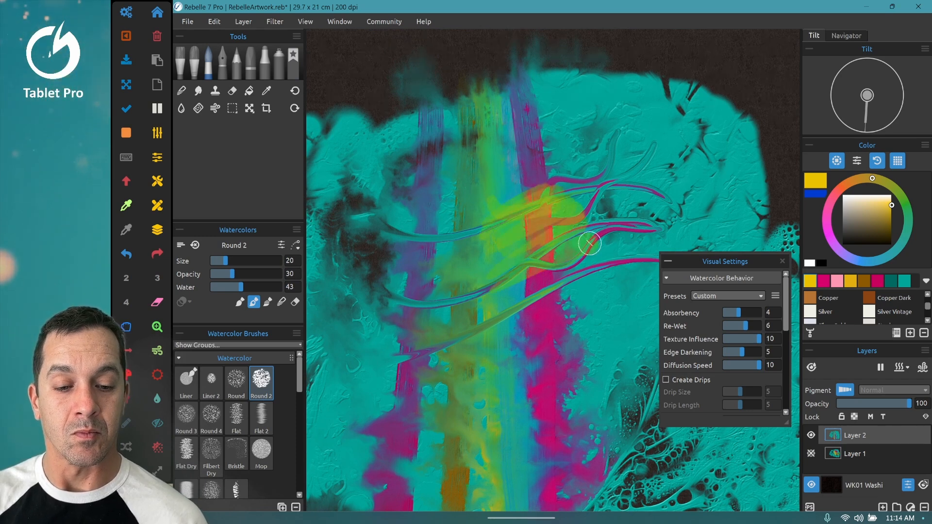
{"action": "left_click_drag", "start_coordinate": [591, 244], "coordinate": [705, 128]}
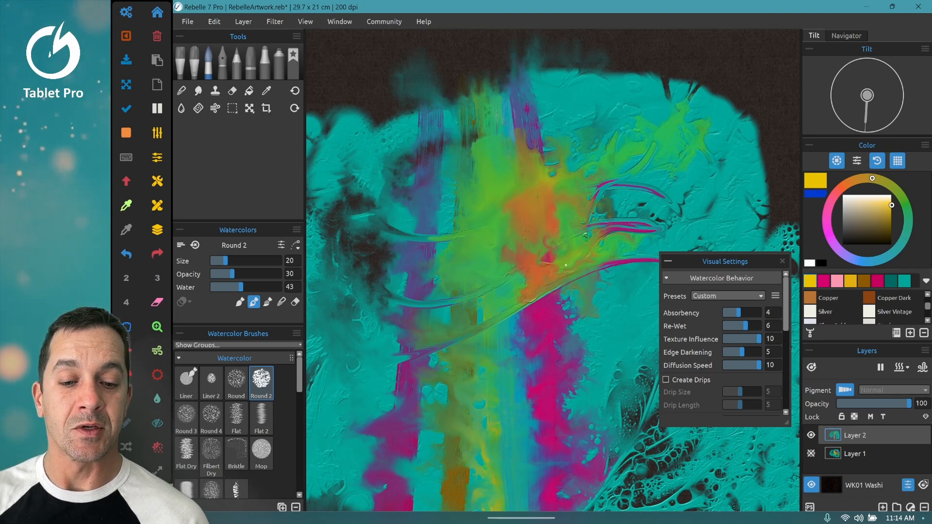
{"action": "key", "text": "shift+d"}
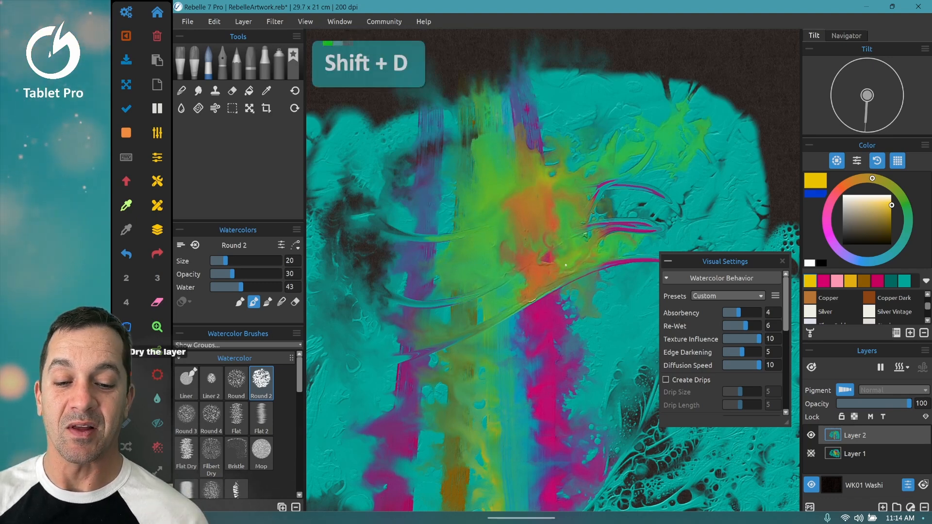
{"action": "key", "text": "shift+d"}
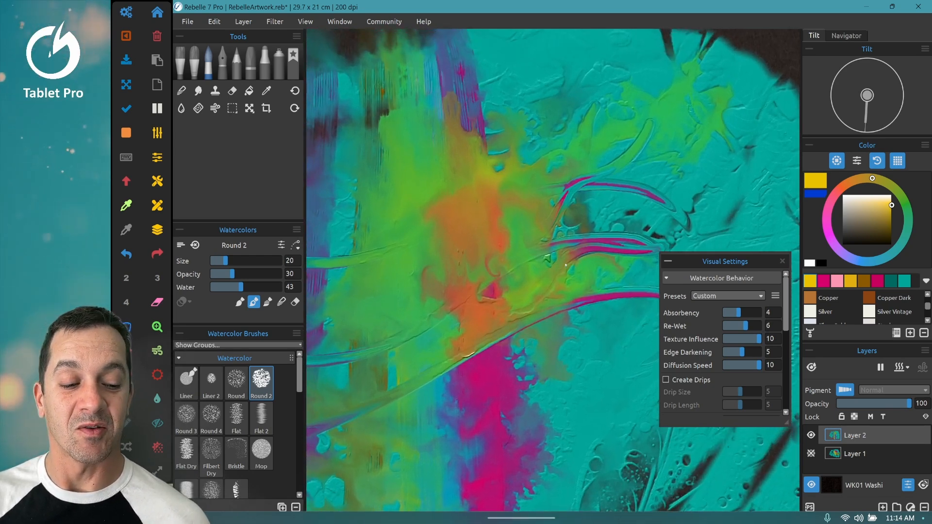
{"action": "mouse_move", "coordinate": [124, 327]}
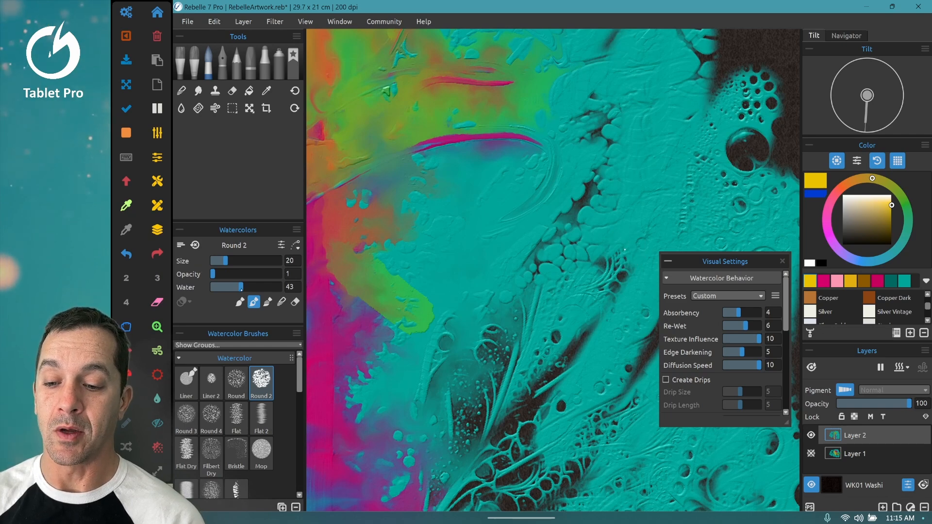
Step: Brush an opacity-1 Round 2 water wash over the teal cells, then undo it
{"action": "left_click_drag", "start_coordinate": [244, 287], "coordinate": [268, 287]}
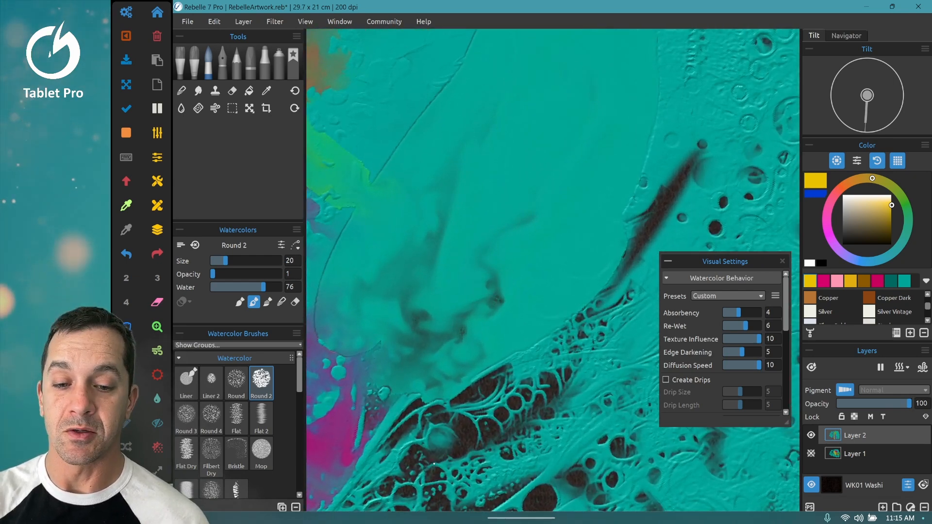
{"action": "key", "text": "ctrl+z"}
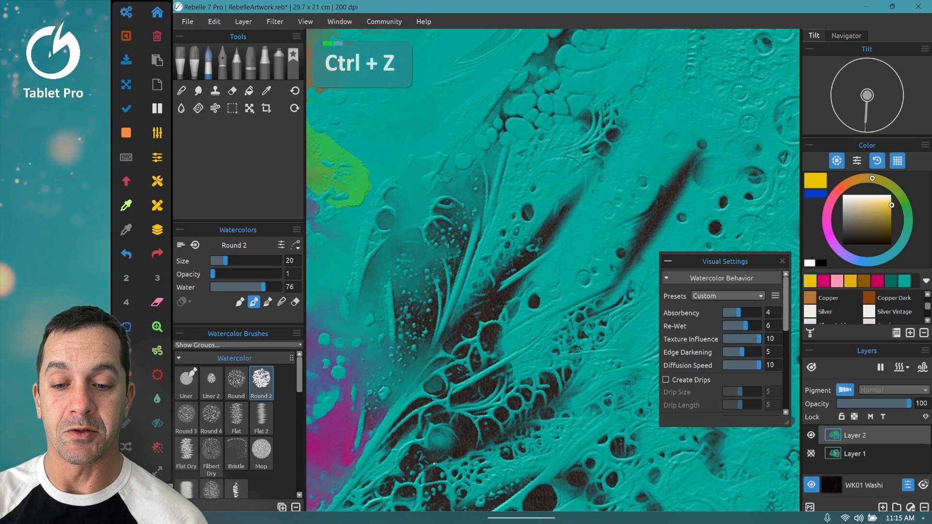
{"action": "key", "text": "ctrl+z"}
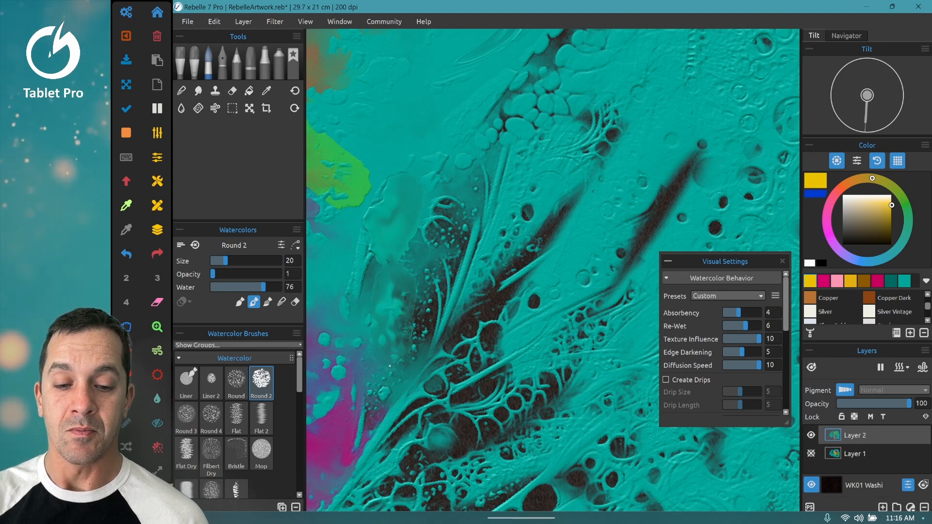
Step: Raise paper Absorbency and soak watery teal blooms over the dark cells, then pick the Eraser
{"action": "left_click_drag", "start_coordinate": [734, 312], "coordinate": [755, 313]}
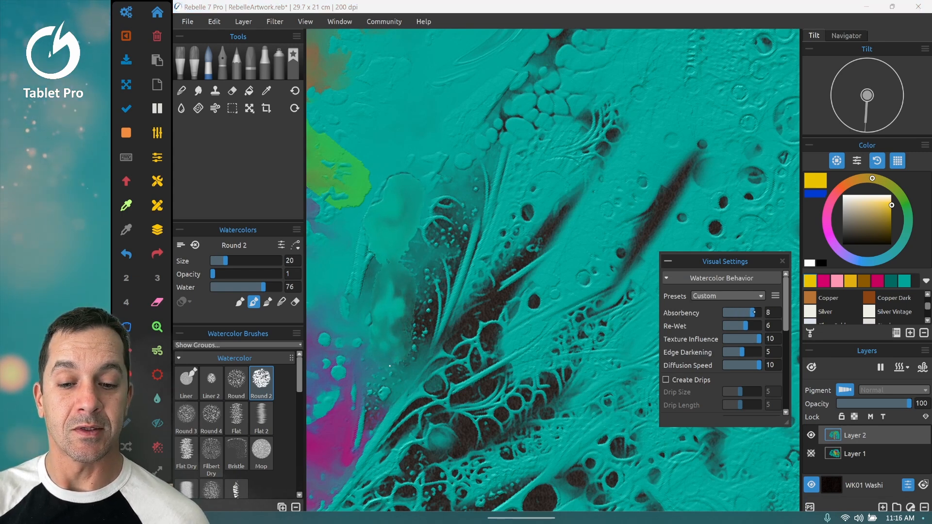
{"action": "left_click_drag", "start_coordinate": [755, 313], "coordinate": [760, 313]}
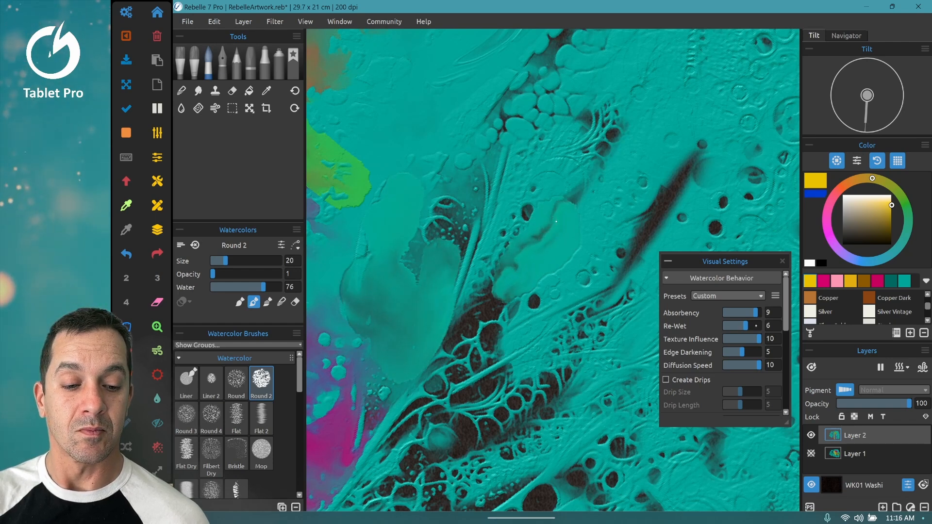
{"action": "left_click_drag", "start_coordinate": [761, 313], "coordinate": [740, 313]}
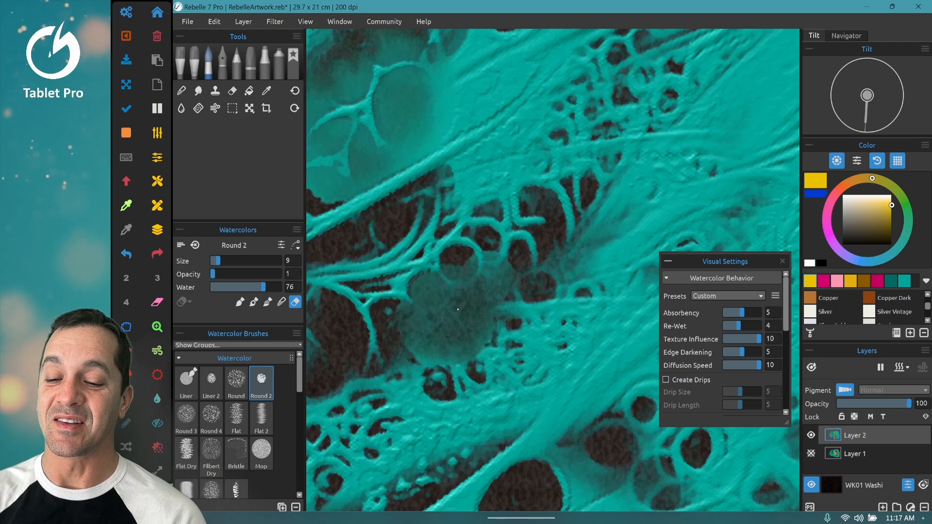
{"action": "left_click", "coordinate": [233, 91]}
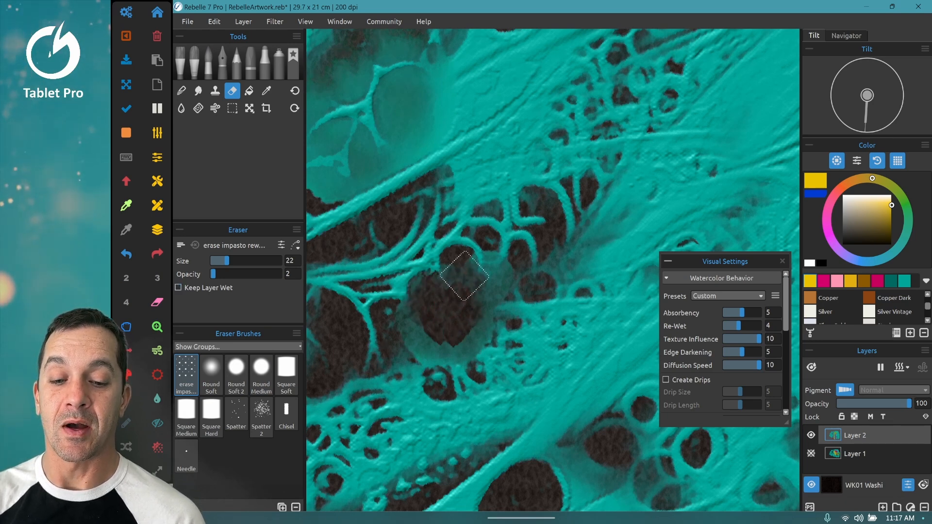
Step: Erase teal impasto to widen the central dark pocket and open a patch near the top left
{"action": "left_click_drag", "start_coordinate": [466, 277], "coordinate": [467, 339]}
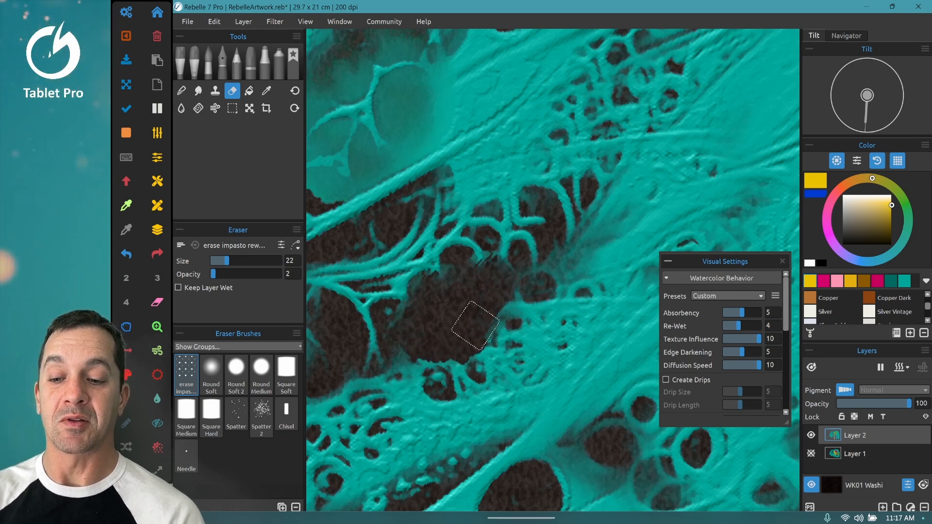
{"action": "left_click", "coordinate": [297, 230]}
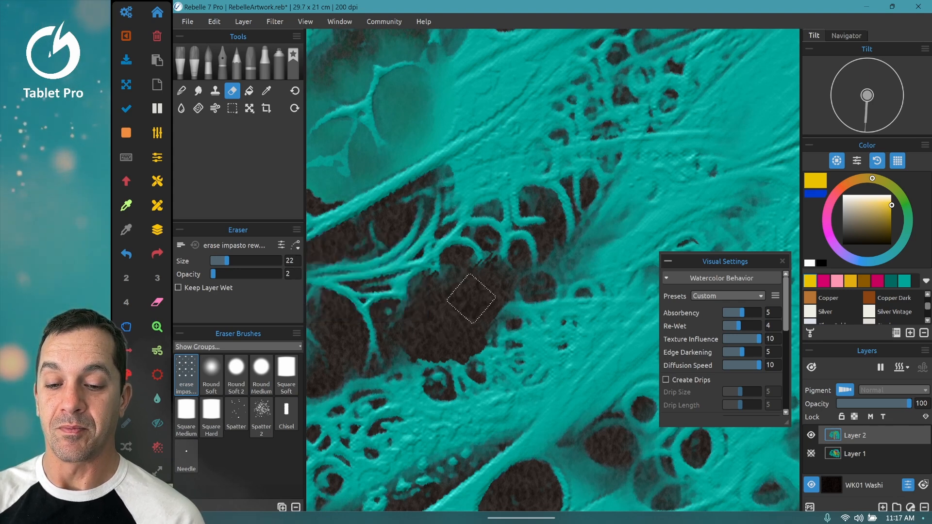
{"action": "left_click_drag", "start_coordinate": [472, 300], "coordinate": [448, 361]}
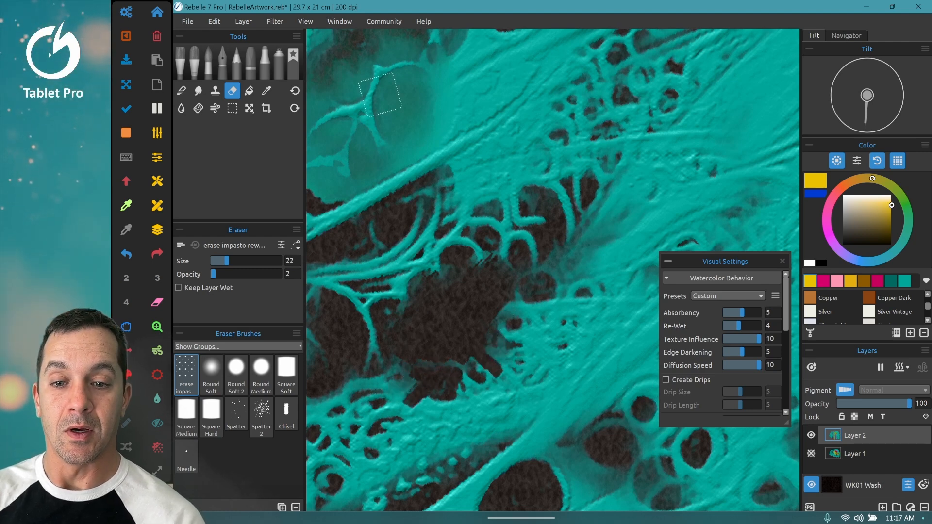
{"action": "left_click_drag", "start_coordinate": [380, 94], "coordinate": [409, 101]}
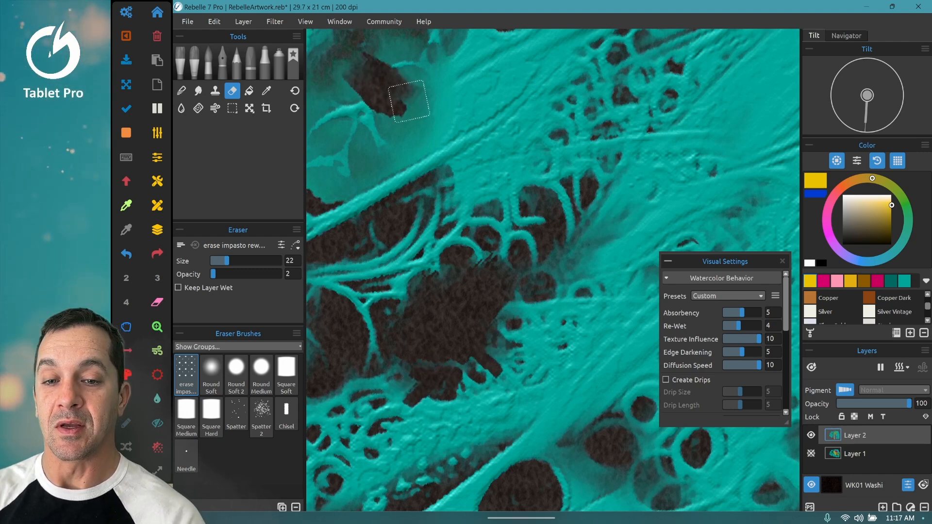